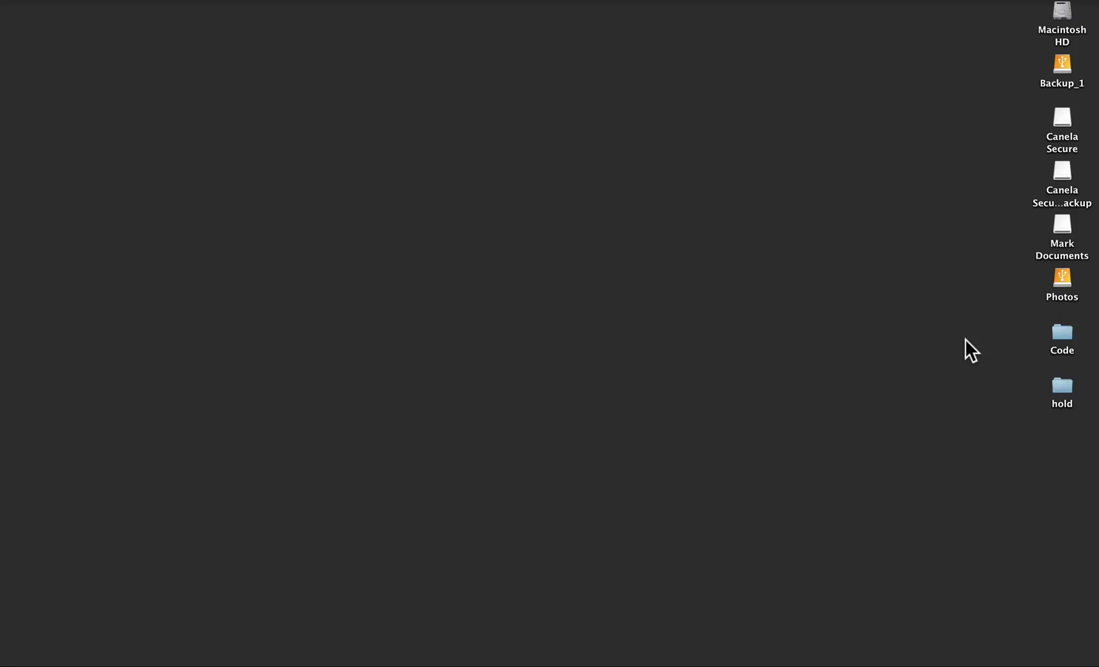
Step: Open the RunRevLive 2014.livecode stack from the Code folder on the desktop
double_click(1061, 333)
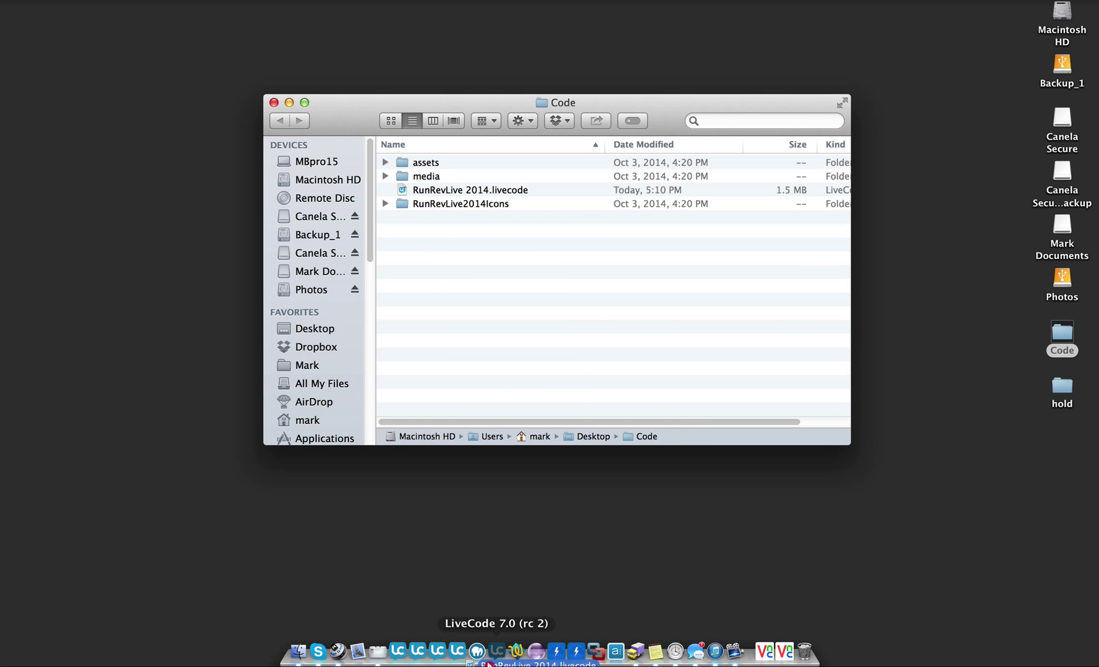
double_click(470, 191)
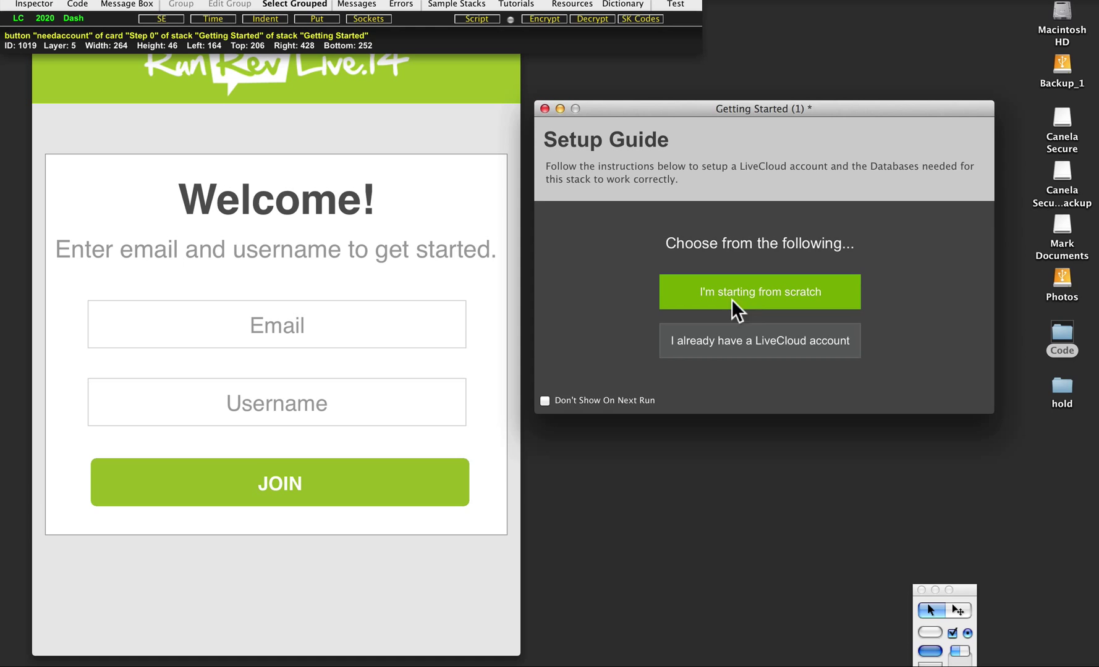
Step: Choose 'I'm starting from scratch' and view the LiveCloud Manager download page
click(759, 291)
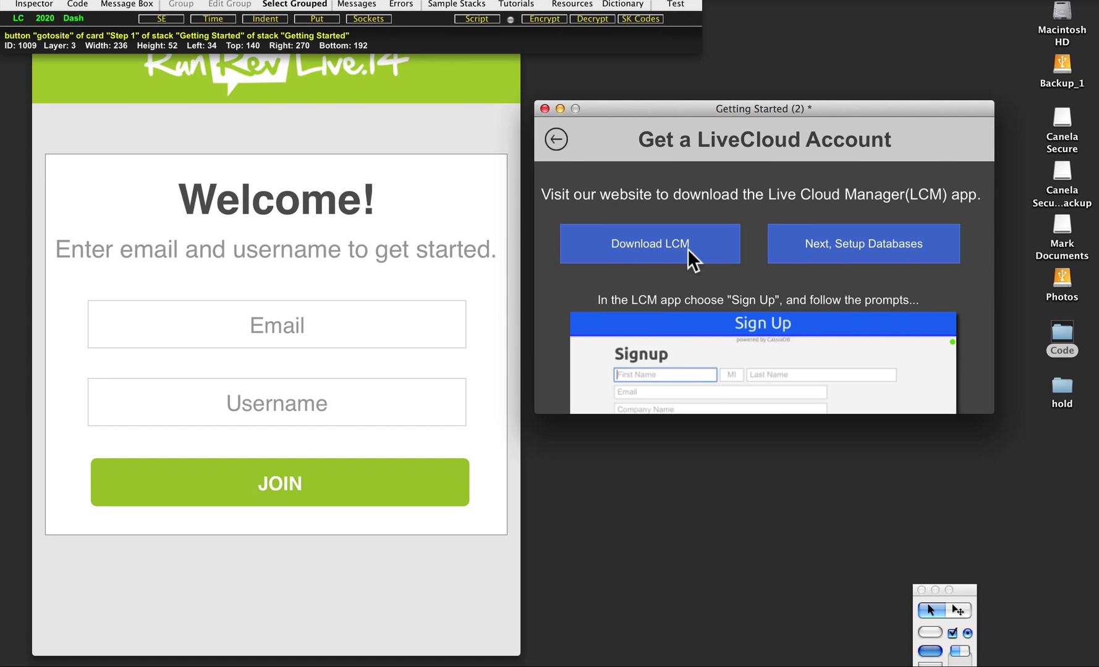
mouse_move(624, 253)
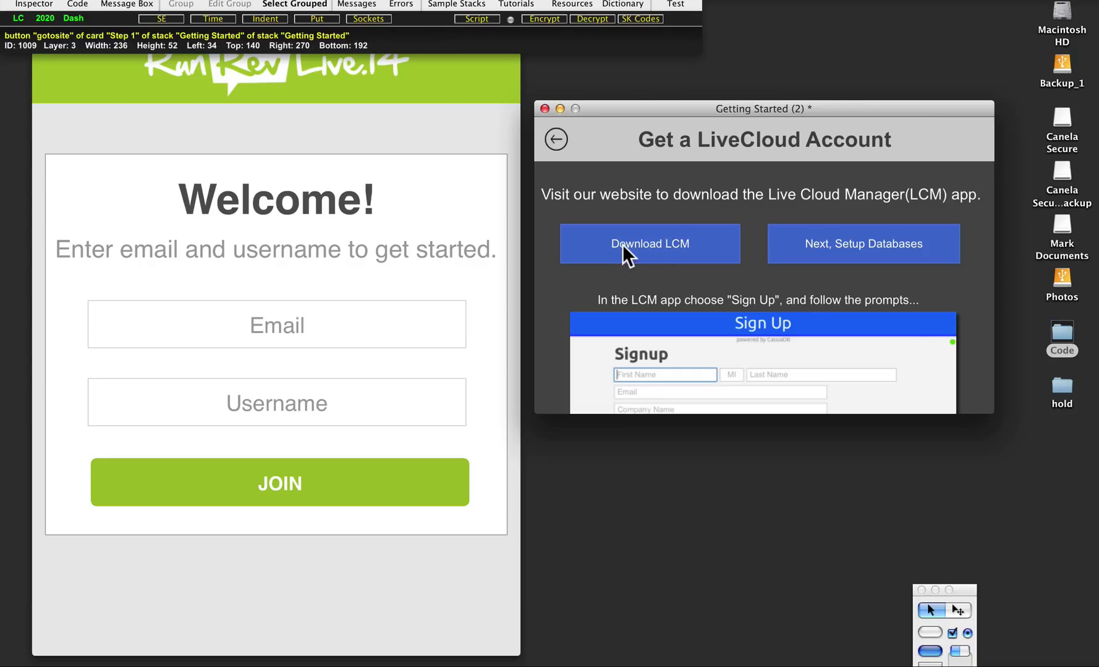
click(648, 244)
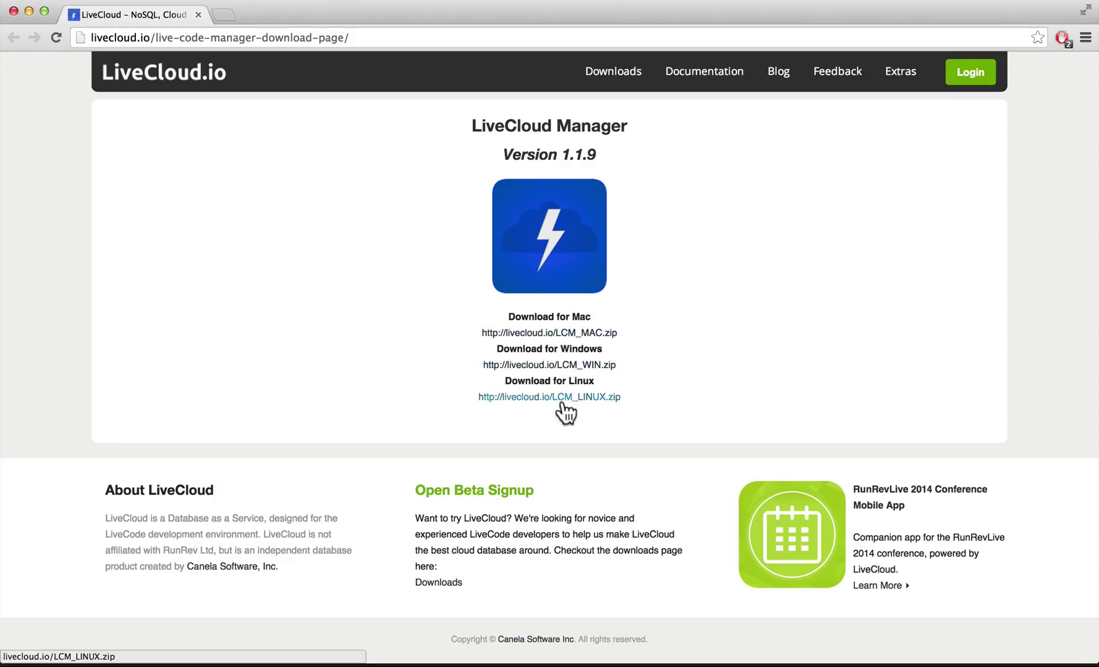
mouse_move(389, 352)
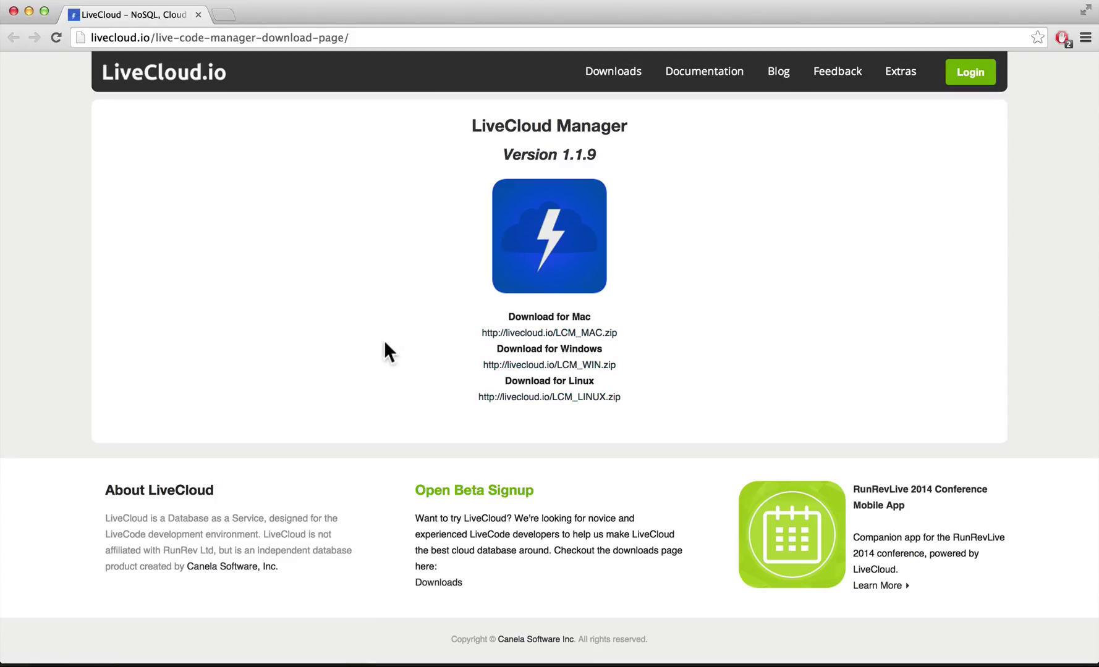
mouse_move(49, 109)
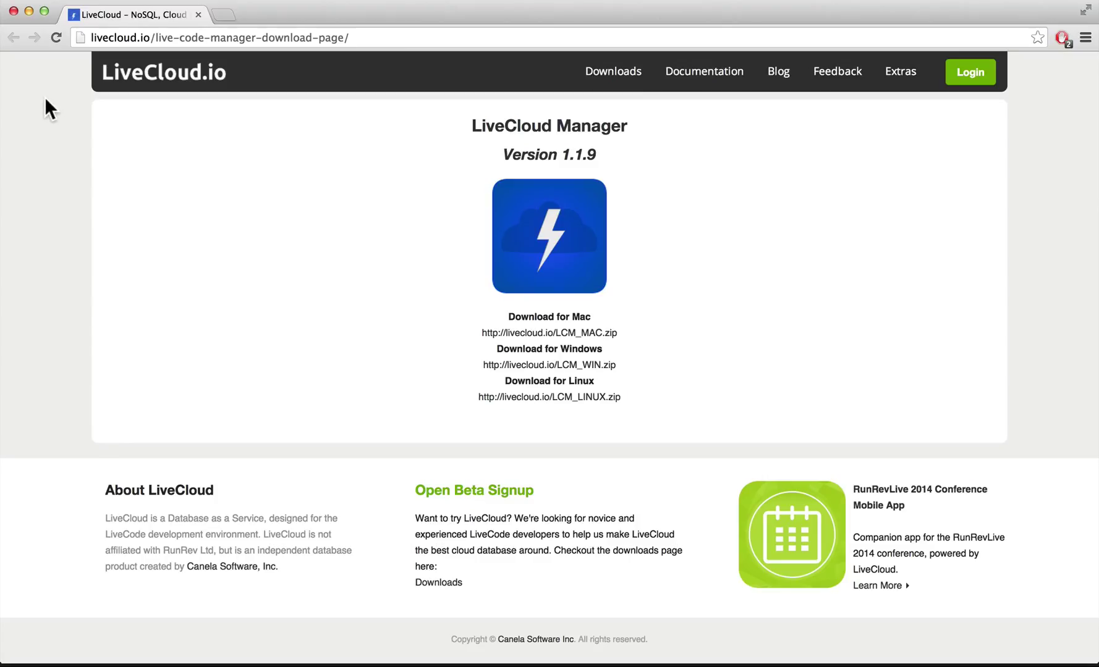
mouse_move(231, 257)
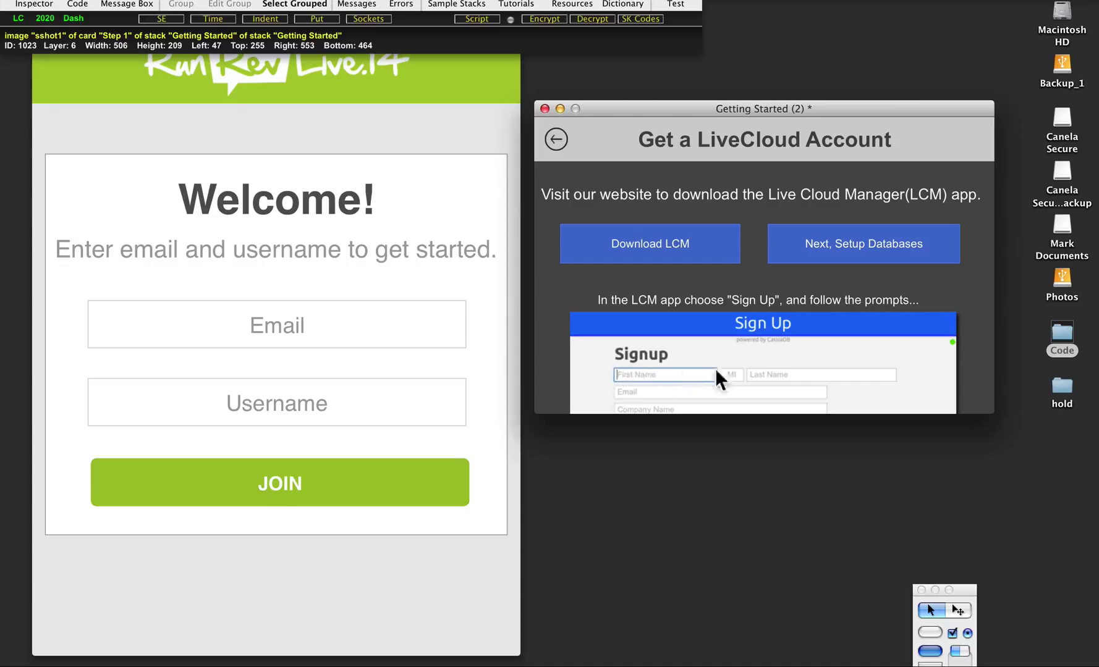
mouse_move(627, 391)
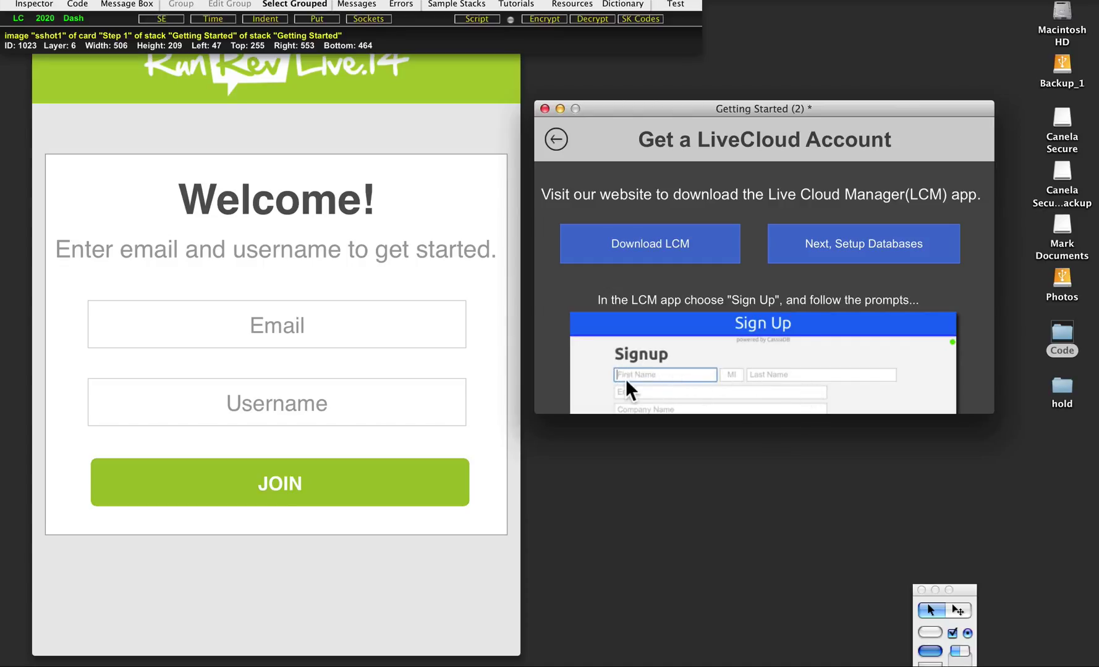
mouse_move(861, 392)
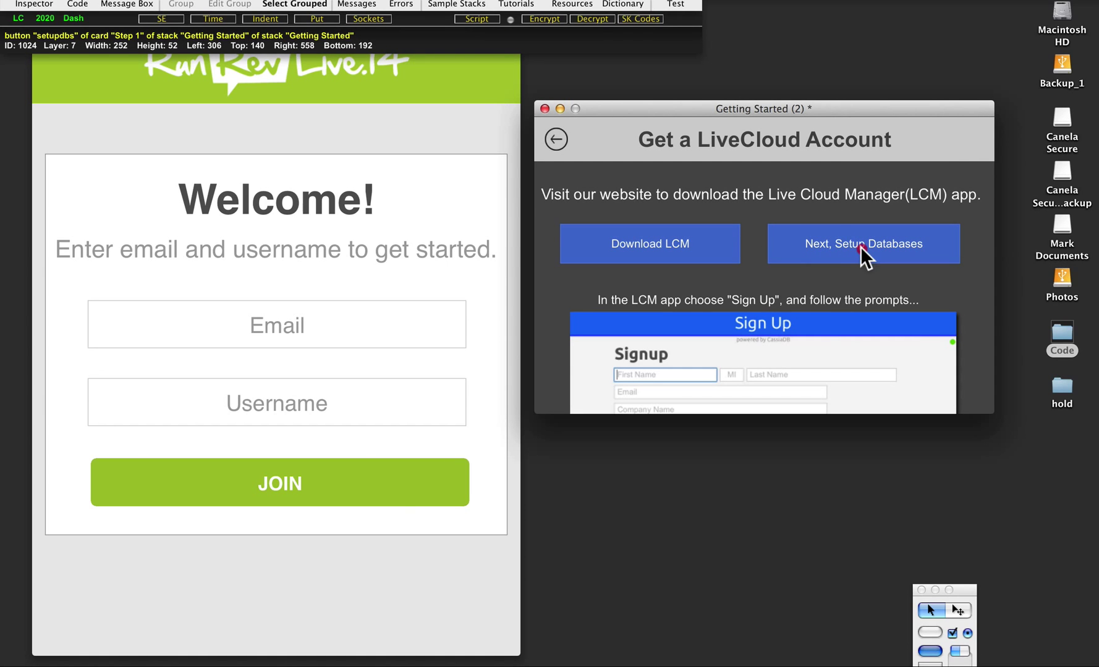
Step: Advance the guide to Setup Databases, launch LiveCloud Manager and log in
click(862, 243)
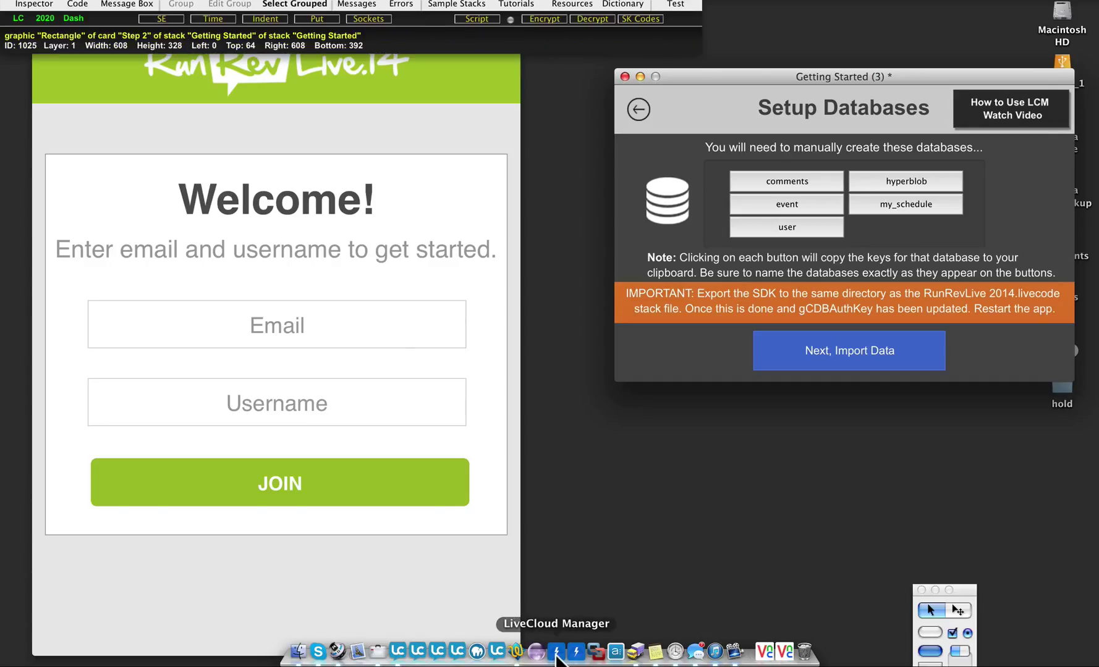
click(575, 653)
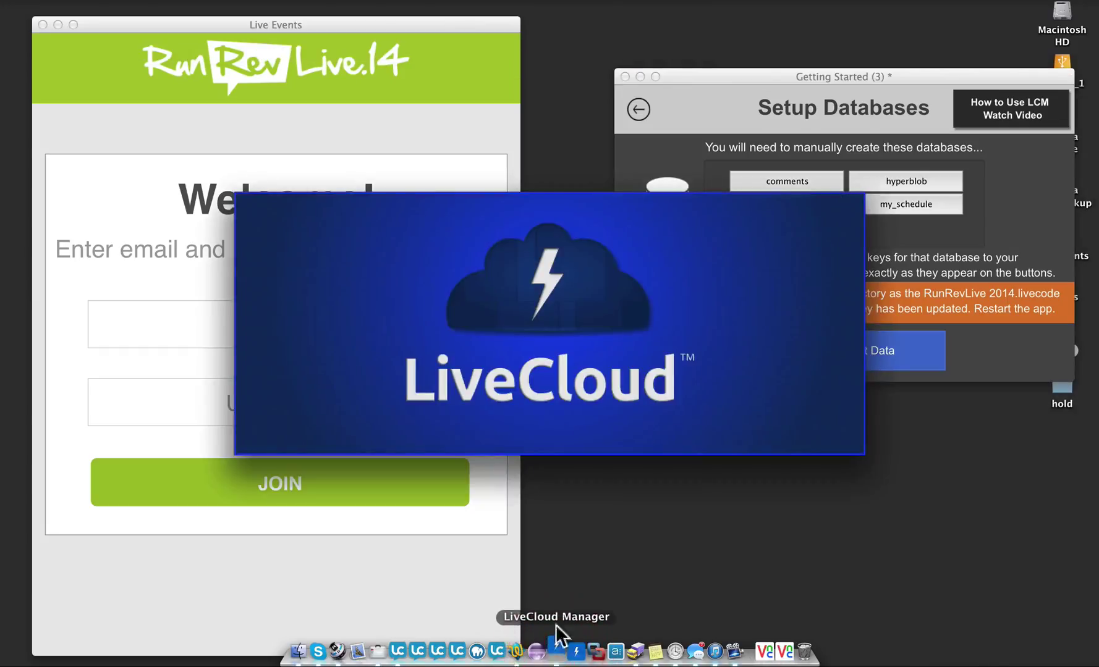
mouse_move(524, 427)
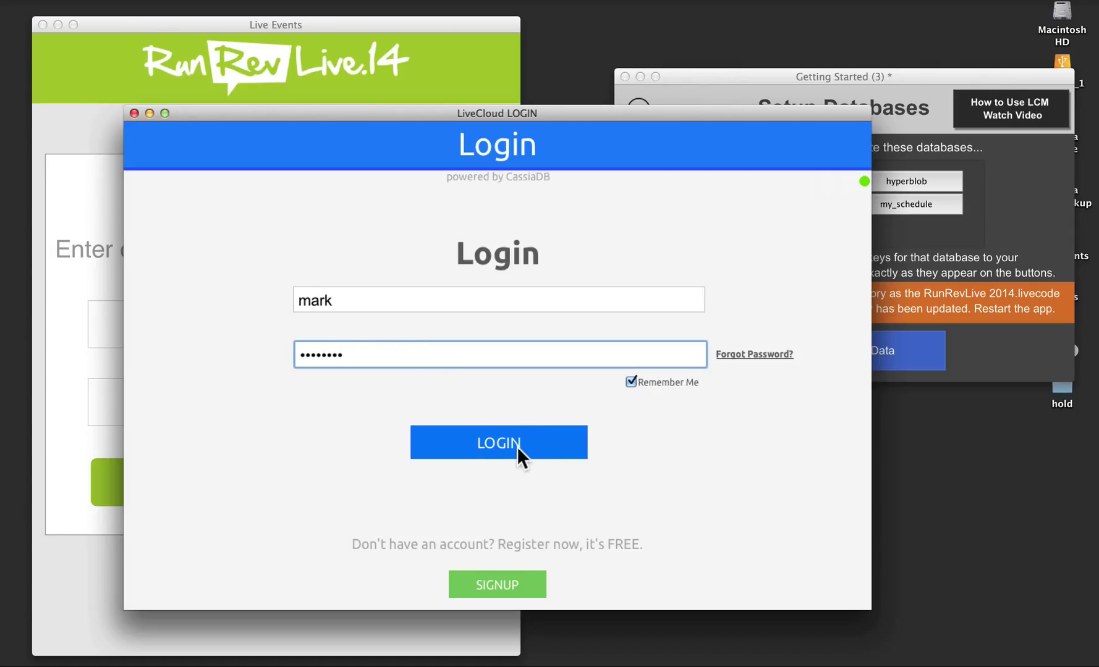
click(497, 442)
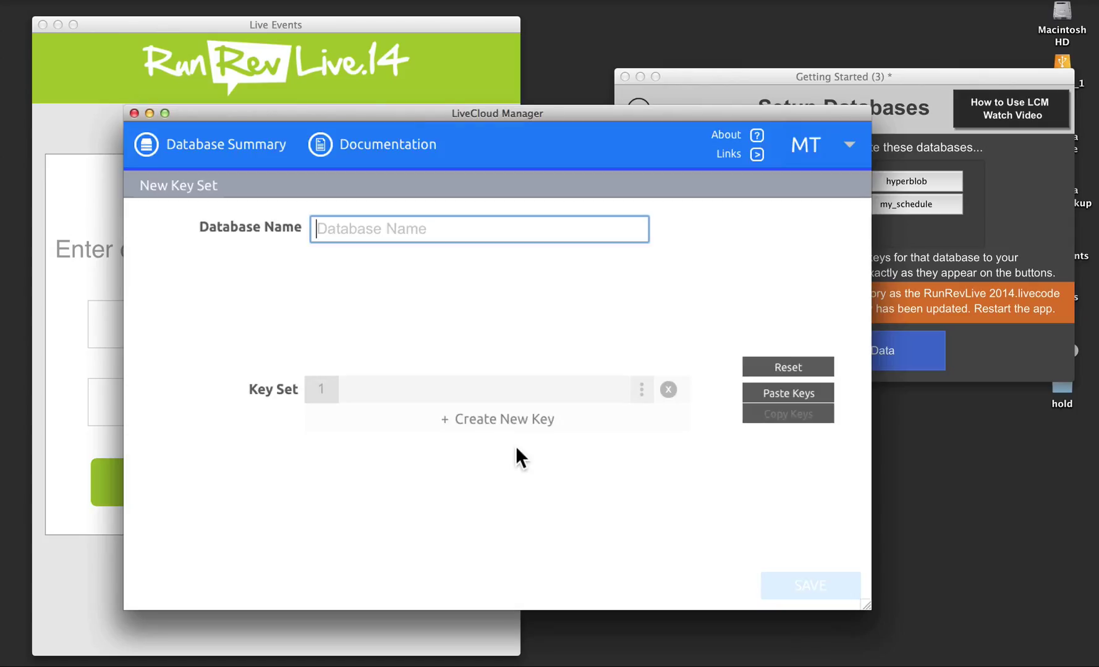
mouse_move(659, 343)
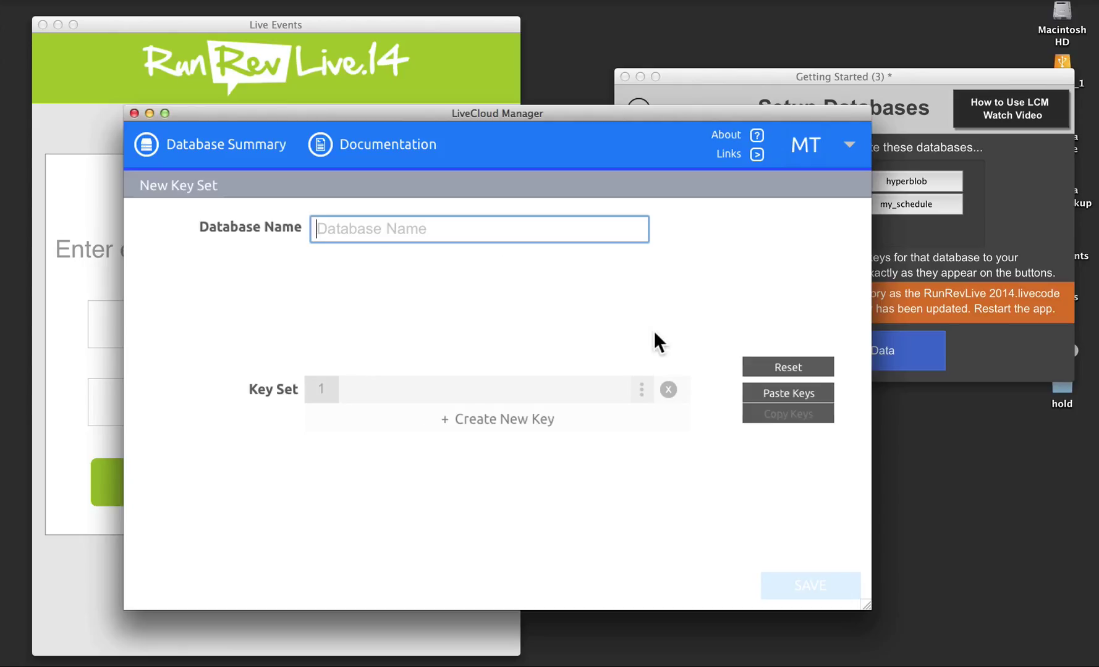
mouse_move(645, 343)
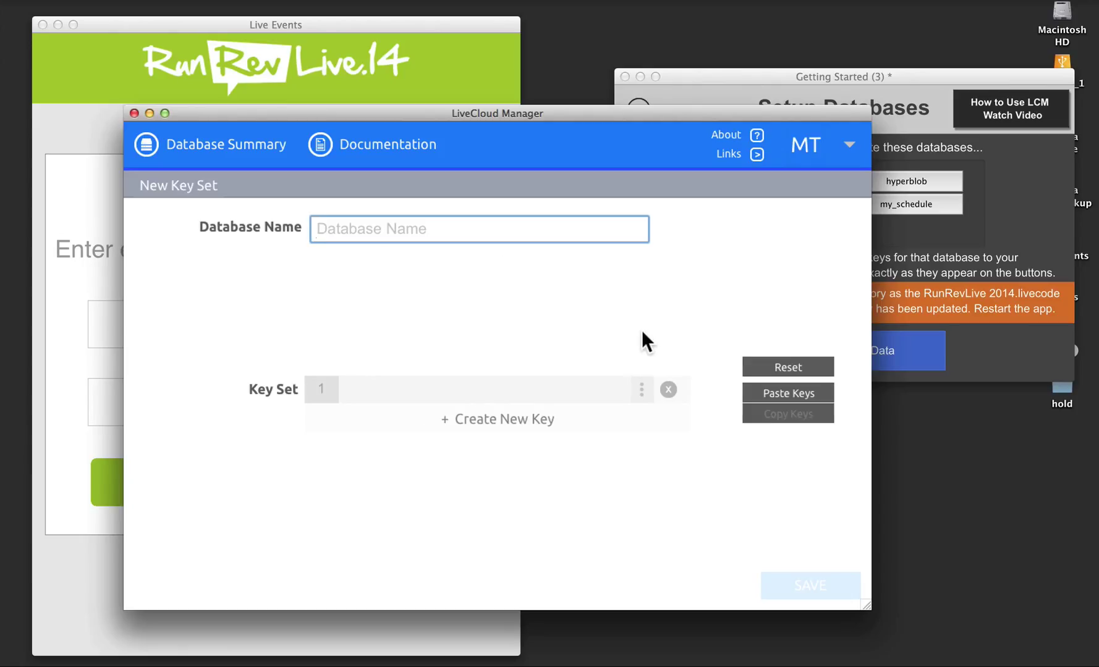
mouse_move(721, 122)
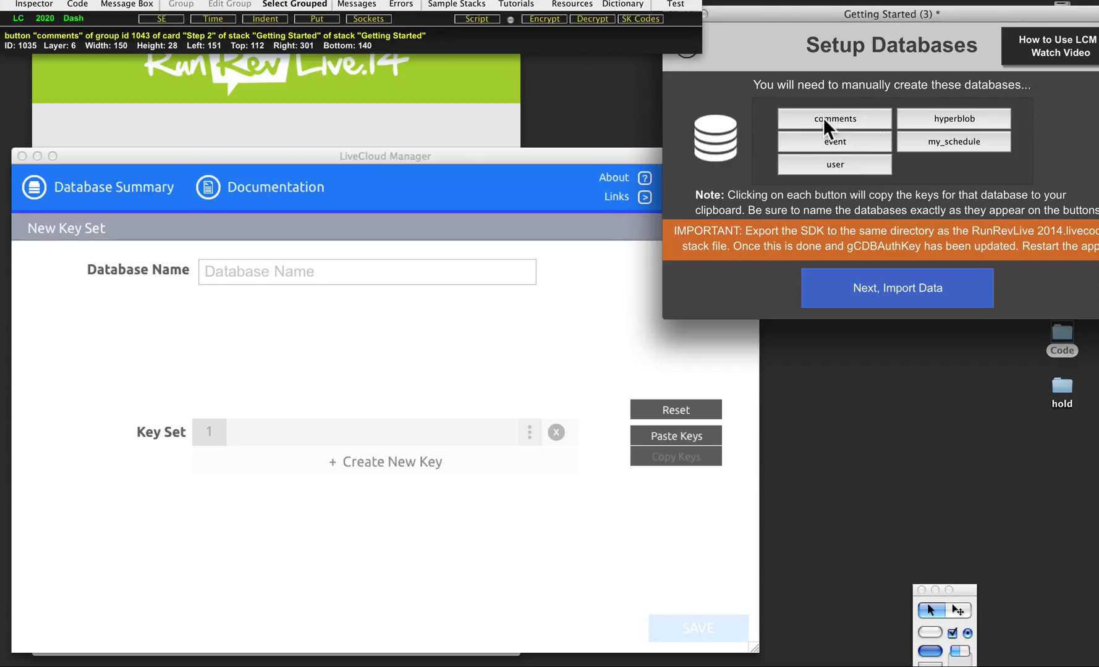
mouse_move(835, 130)
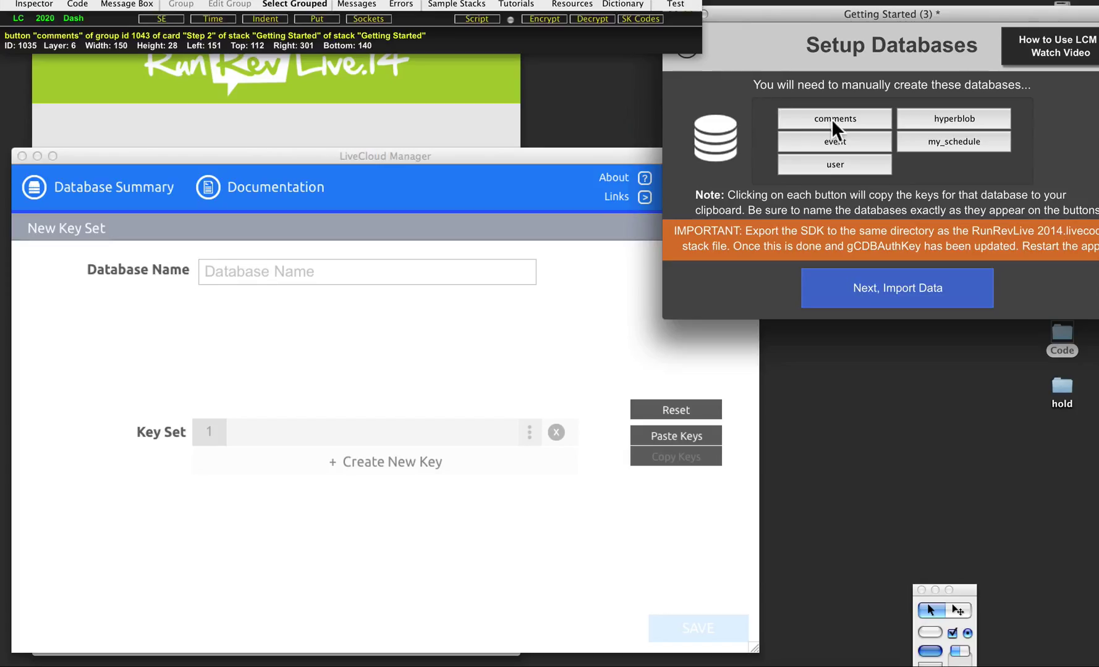
Step: Create the comments database with its six pasted keys and save it
click(834, 118)
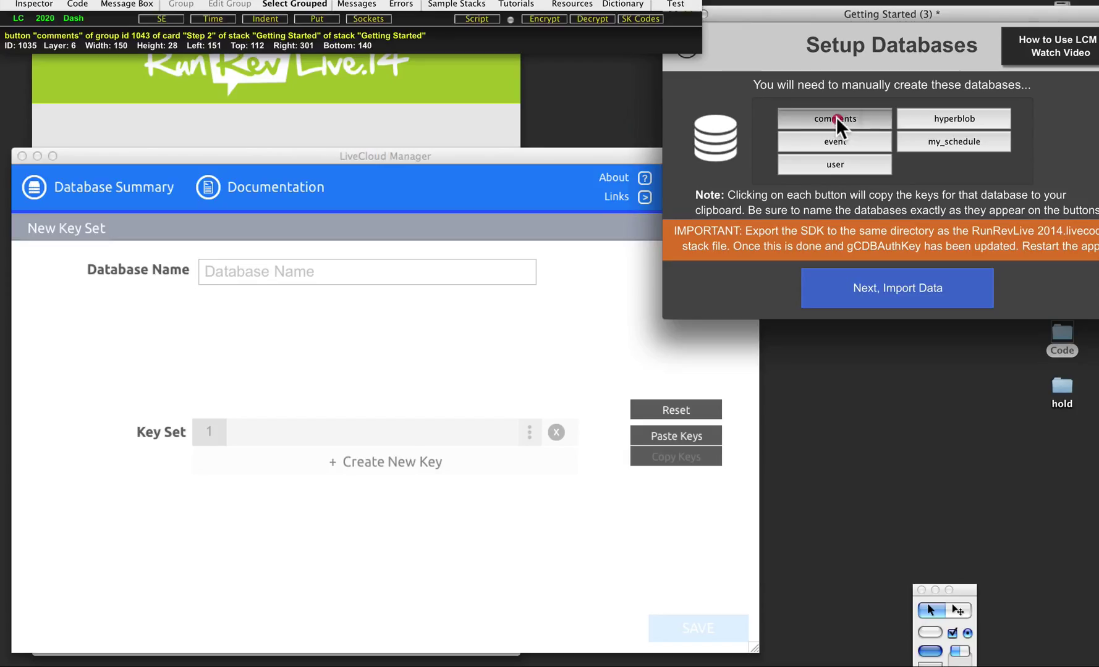
click(833, 117)
text(comments)
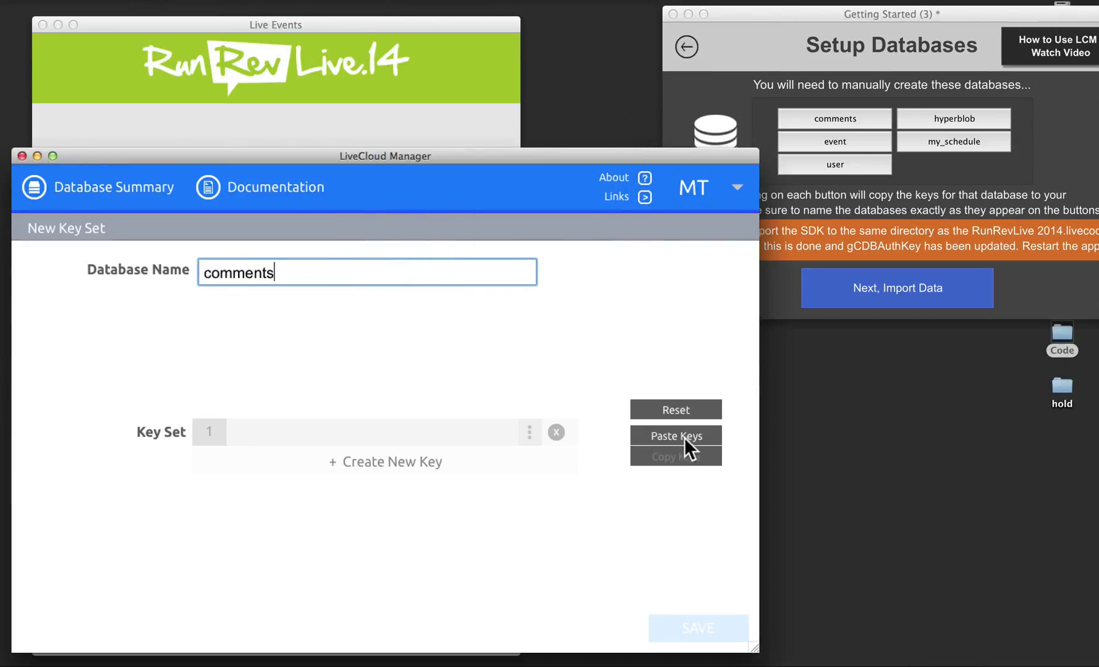
click(674, 435)
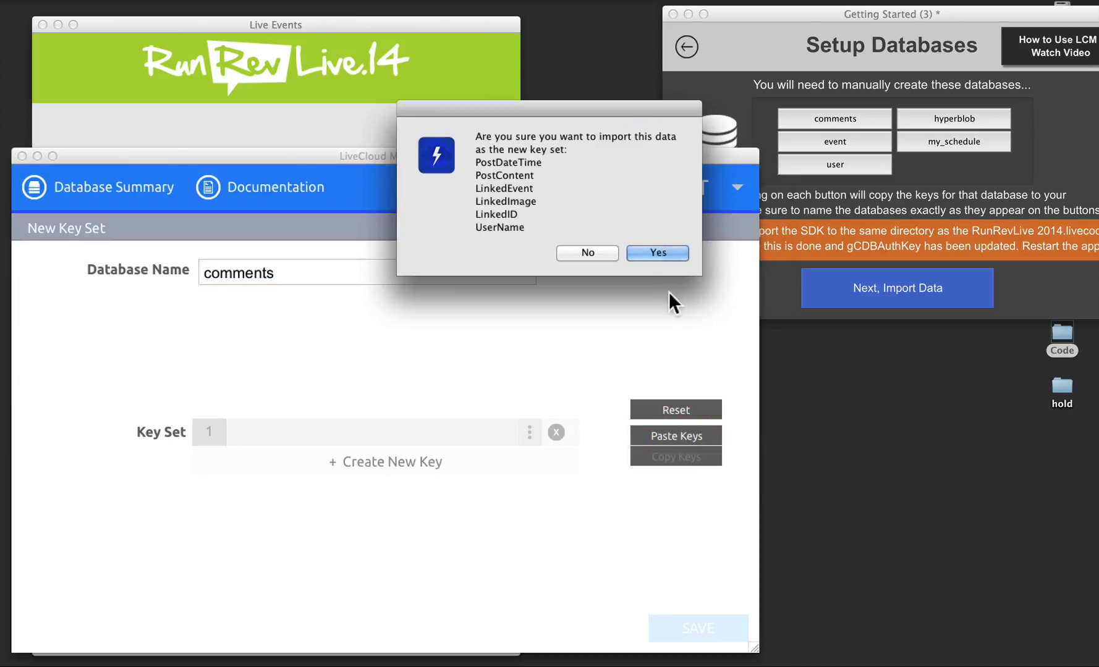
click(656, 253)
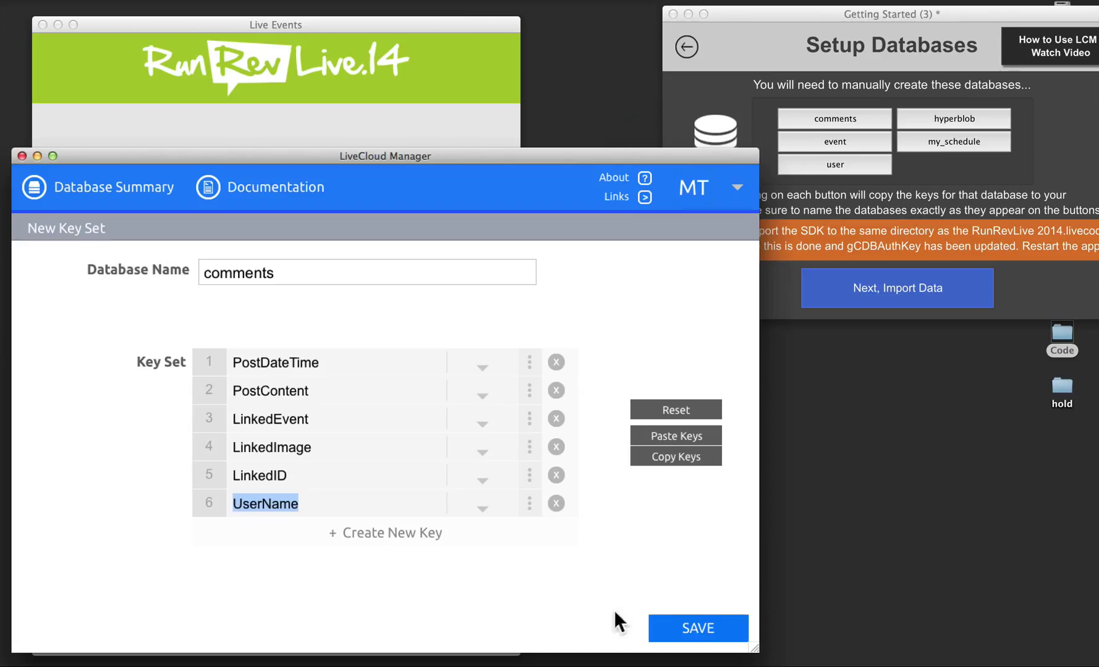
click(697, 628)
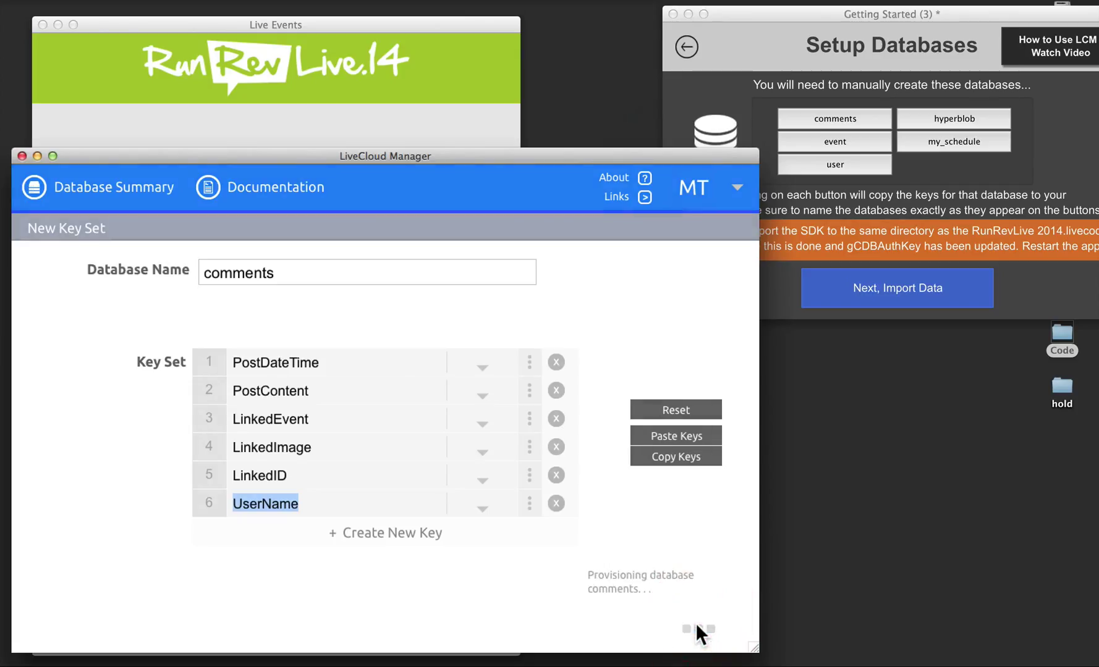
click(697, 628)
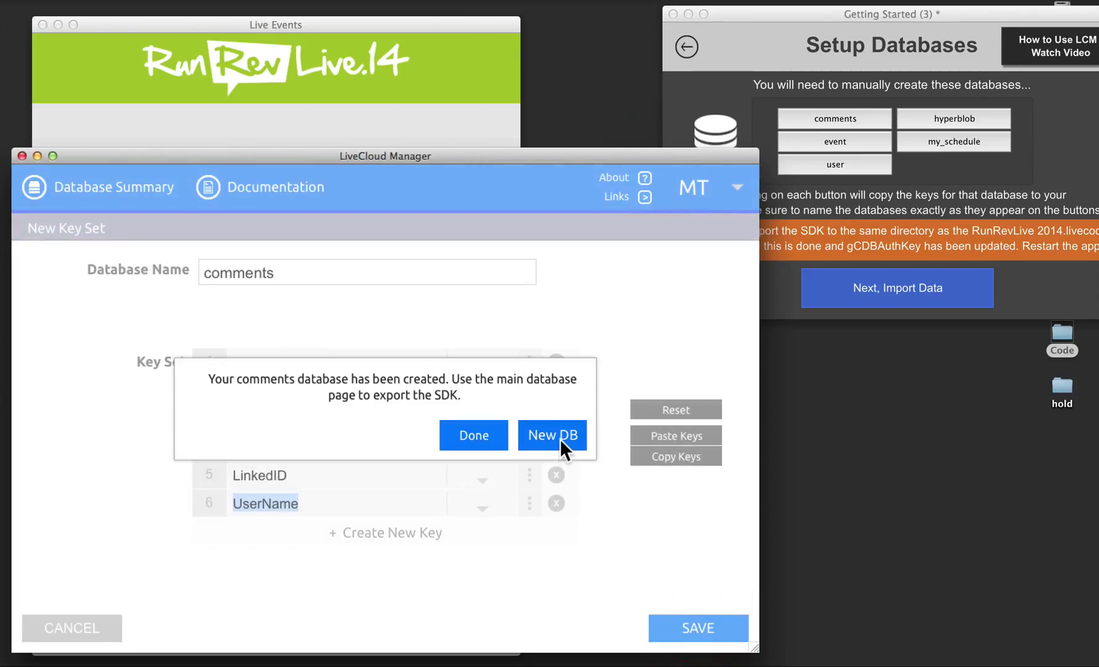
Step: Create the event database, then start my_schedule and import its key set
click(551, 435)
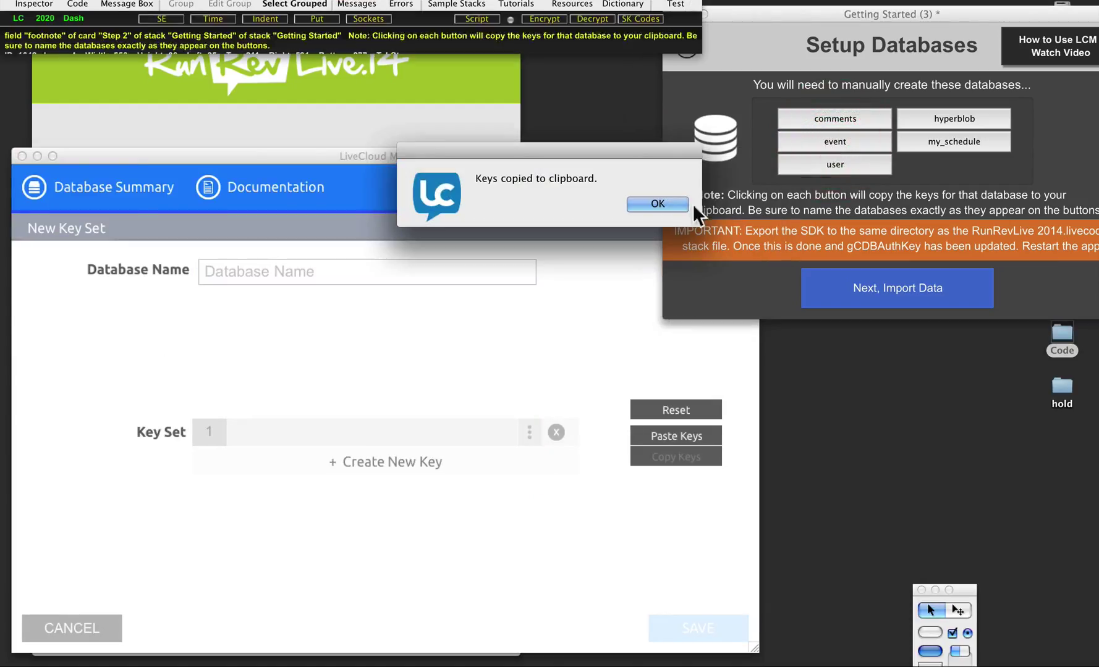
click(655, 204)
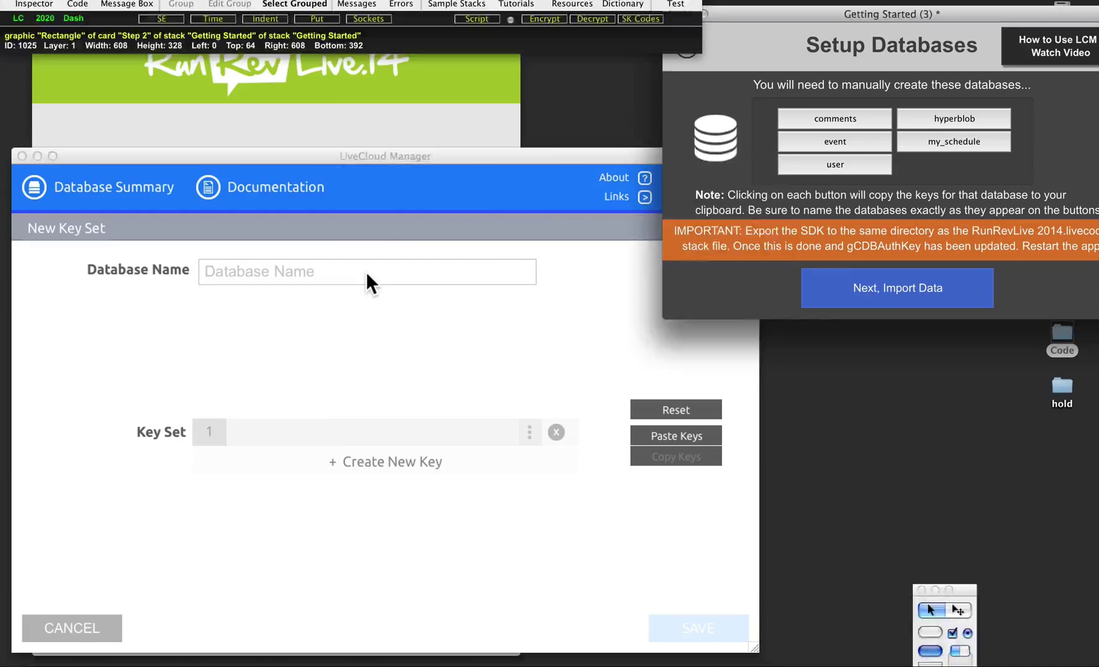
text(event)
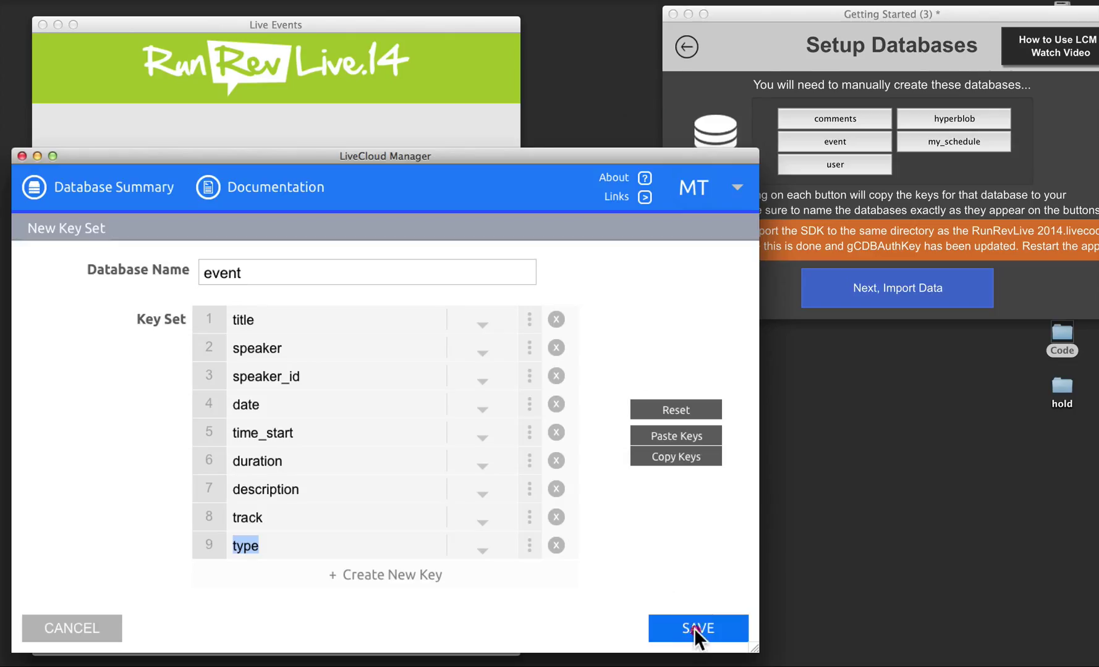
click(697, 628)
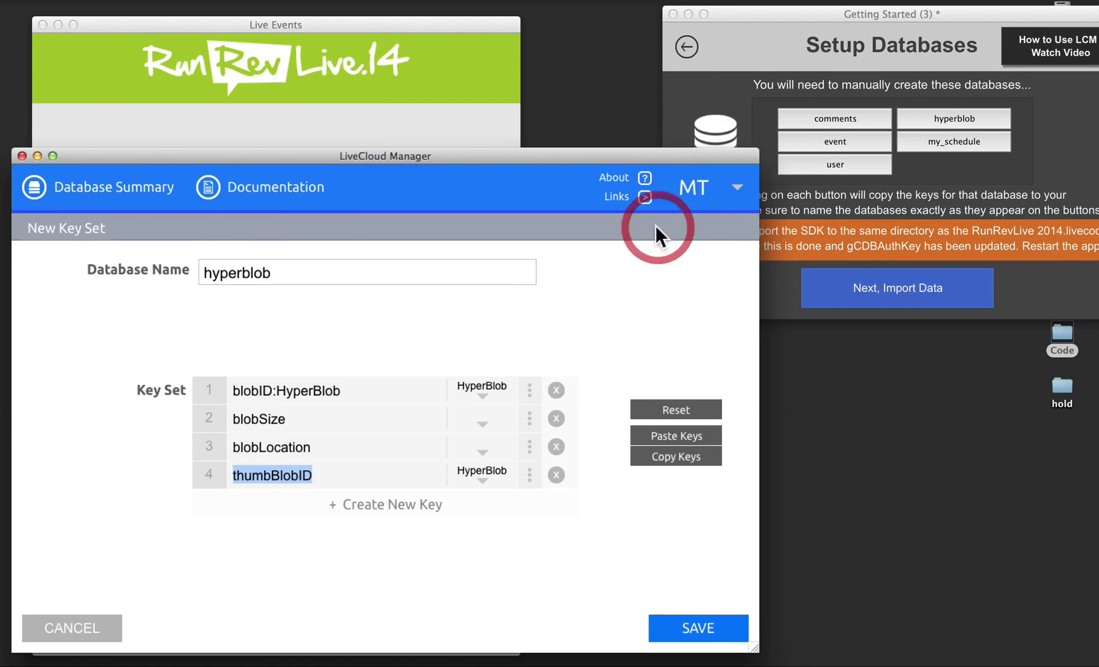
click(674, 409)
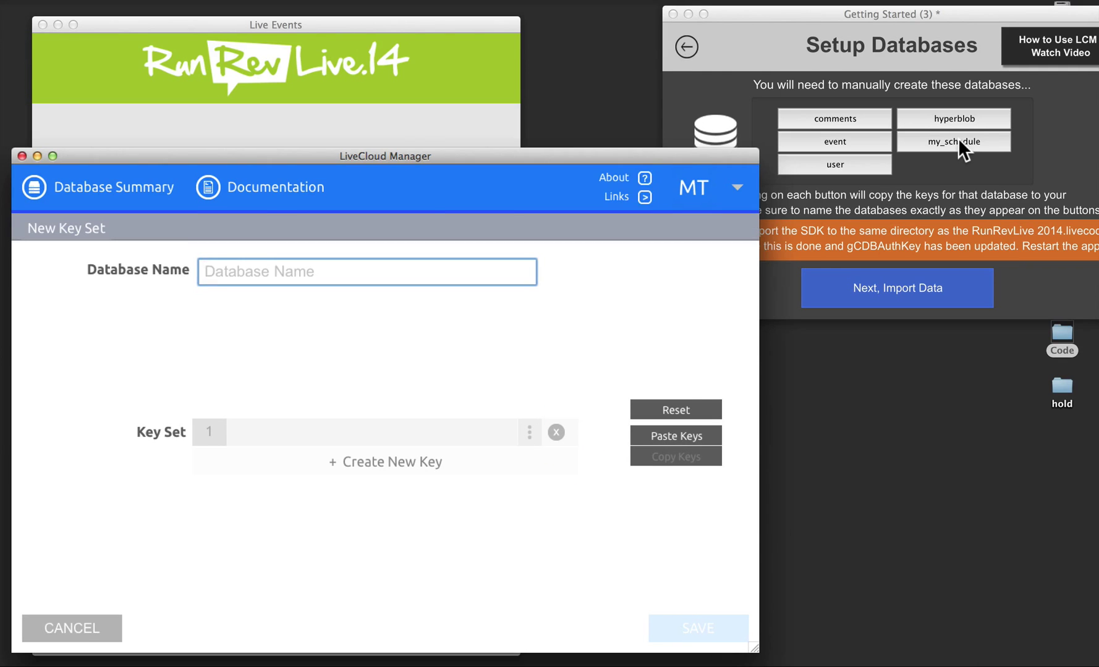
click(952, 142)
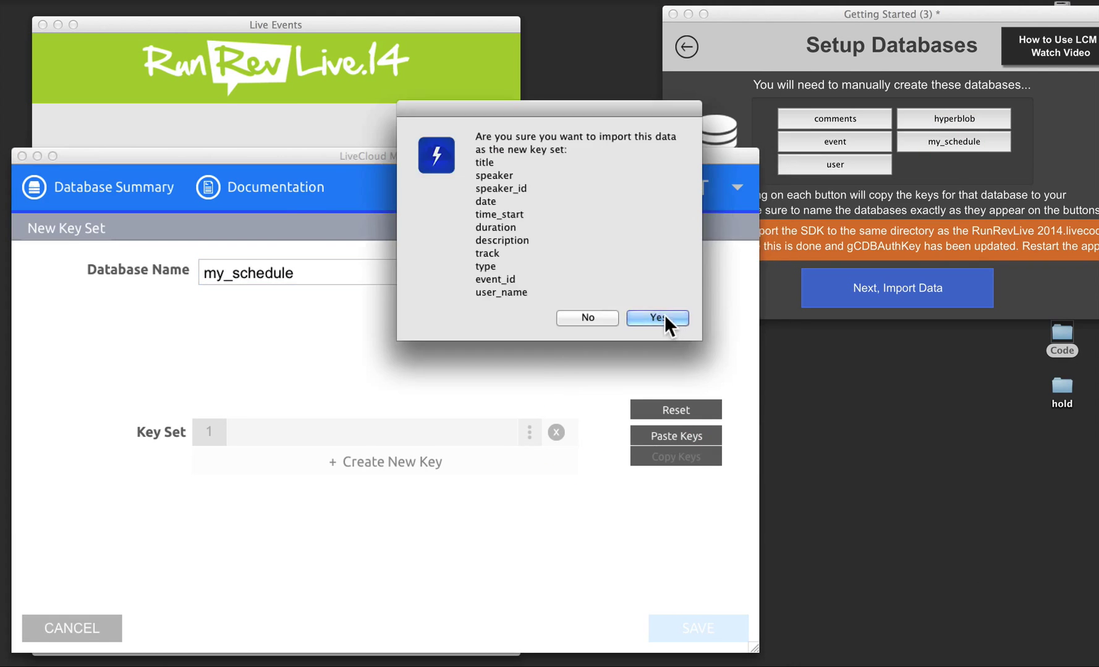
click(655, 318)
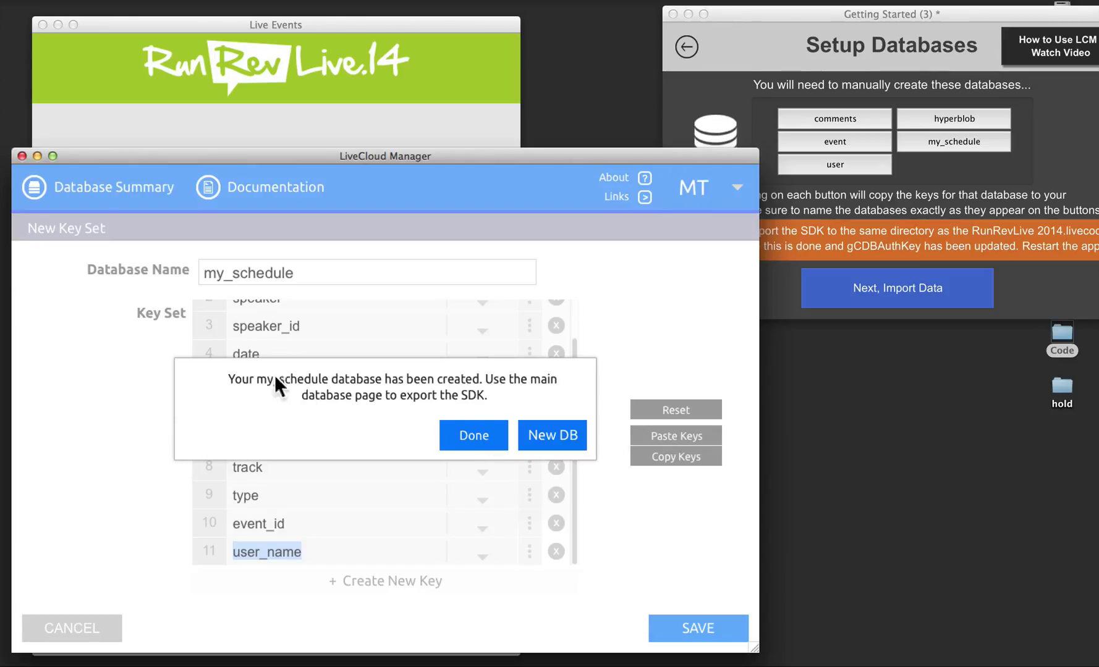
mouse_move(574, 445)
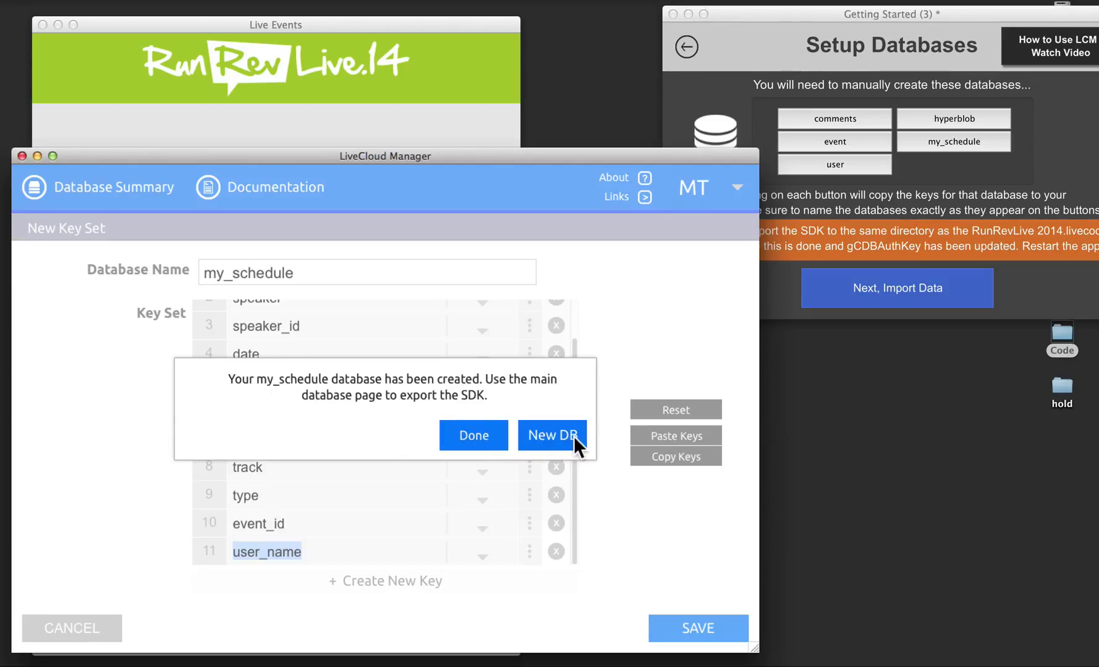
Step: Export the SDK into the Desktop/Code folder beside the stack
click(473, 435)
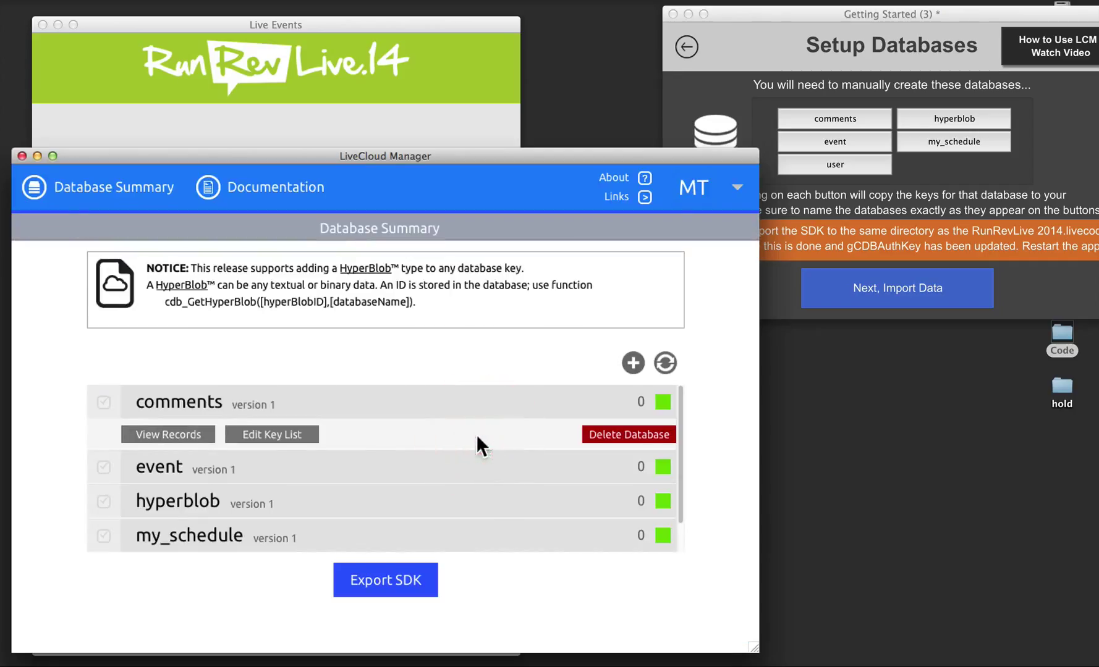
mouse_move(251, 456)
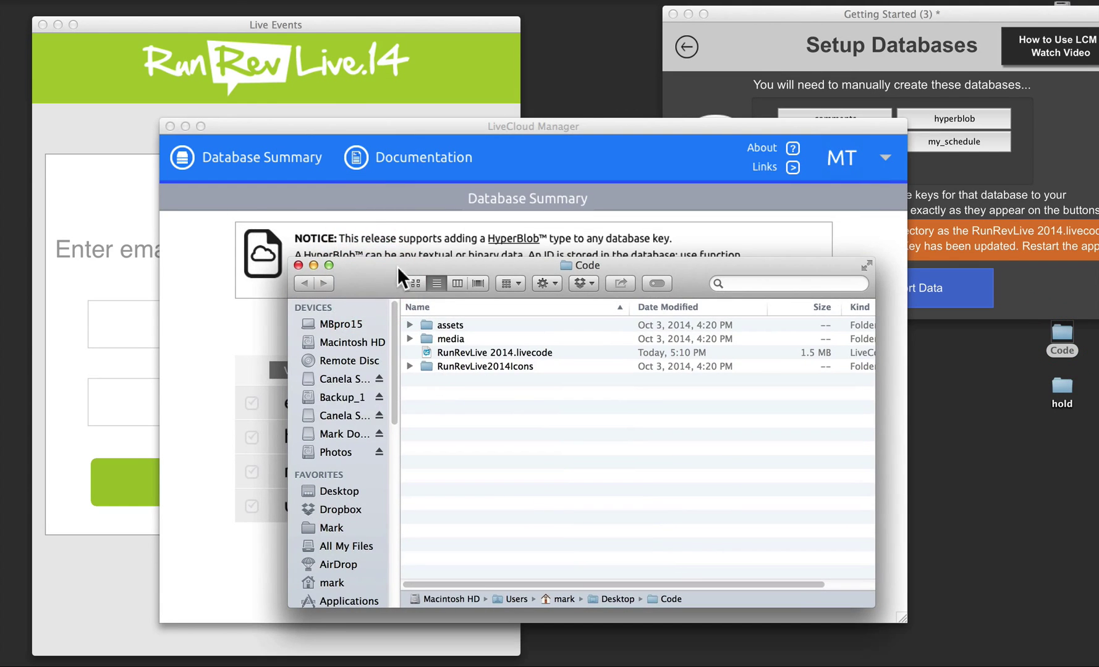
drag(579, 264, 909, 423)
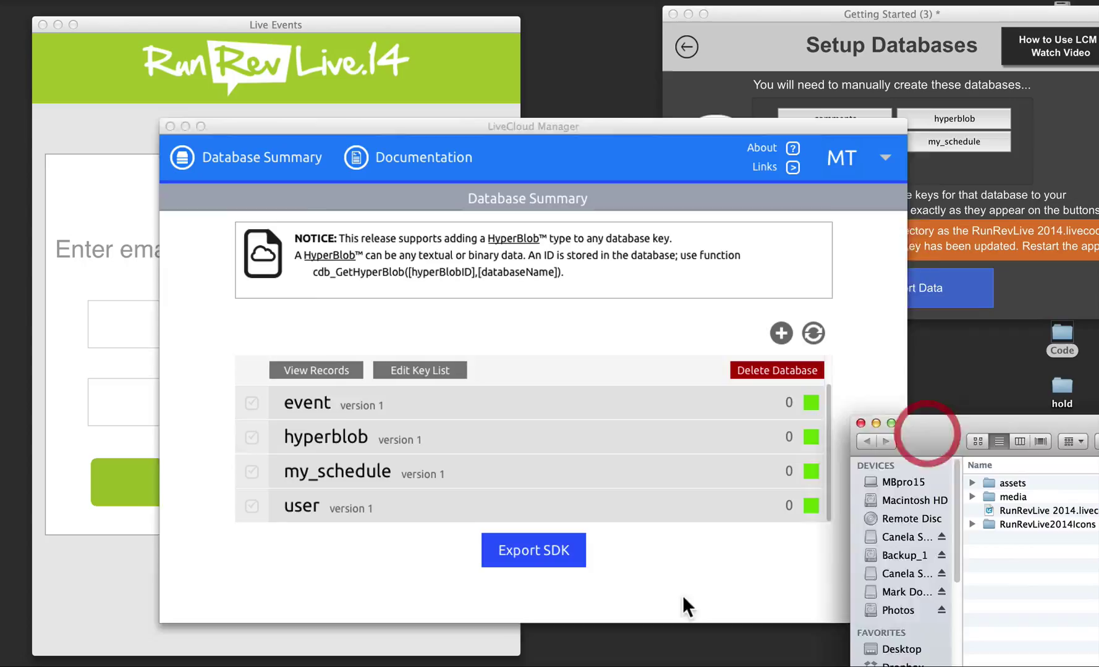
click(533, 550)
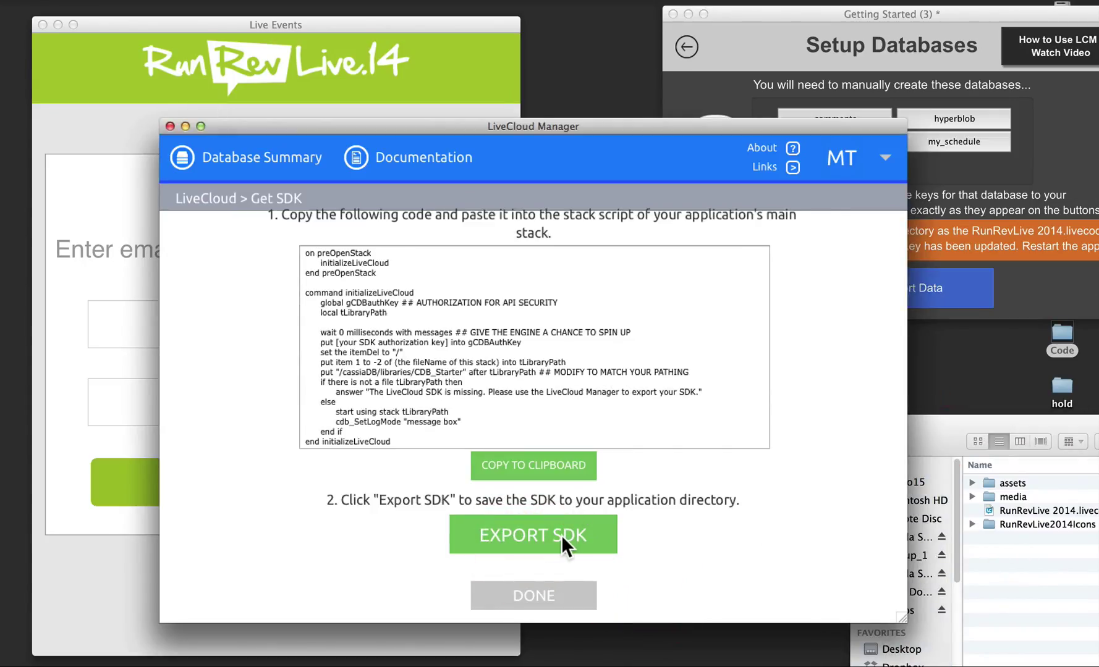
click(533, 535)
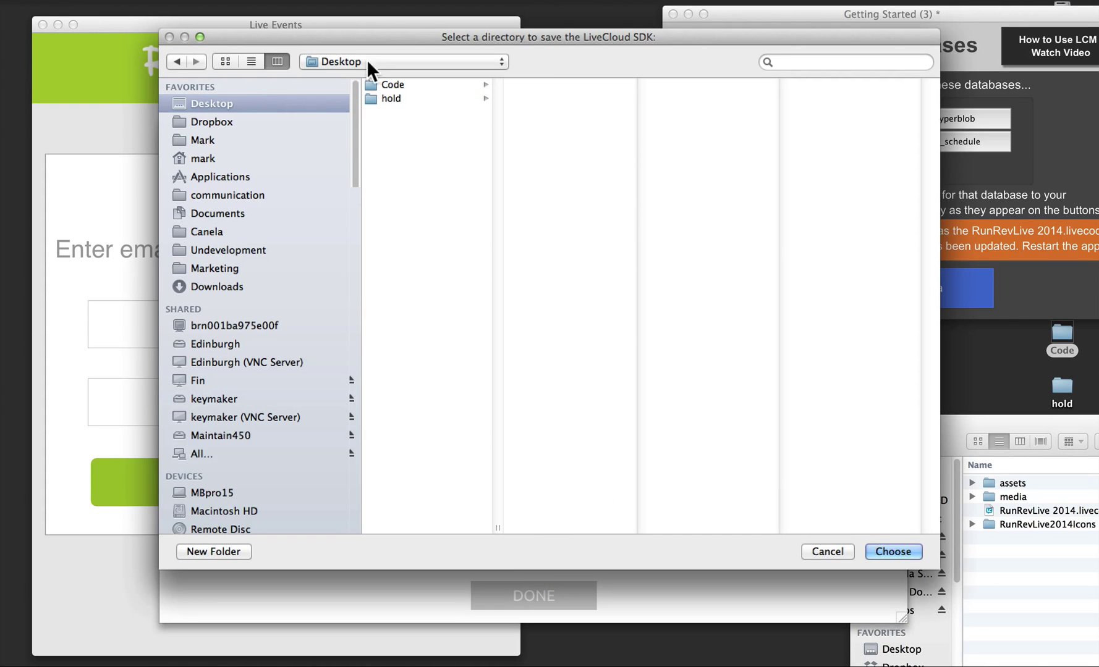
click(392, 85)
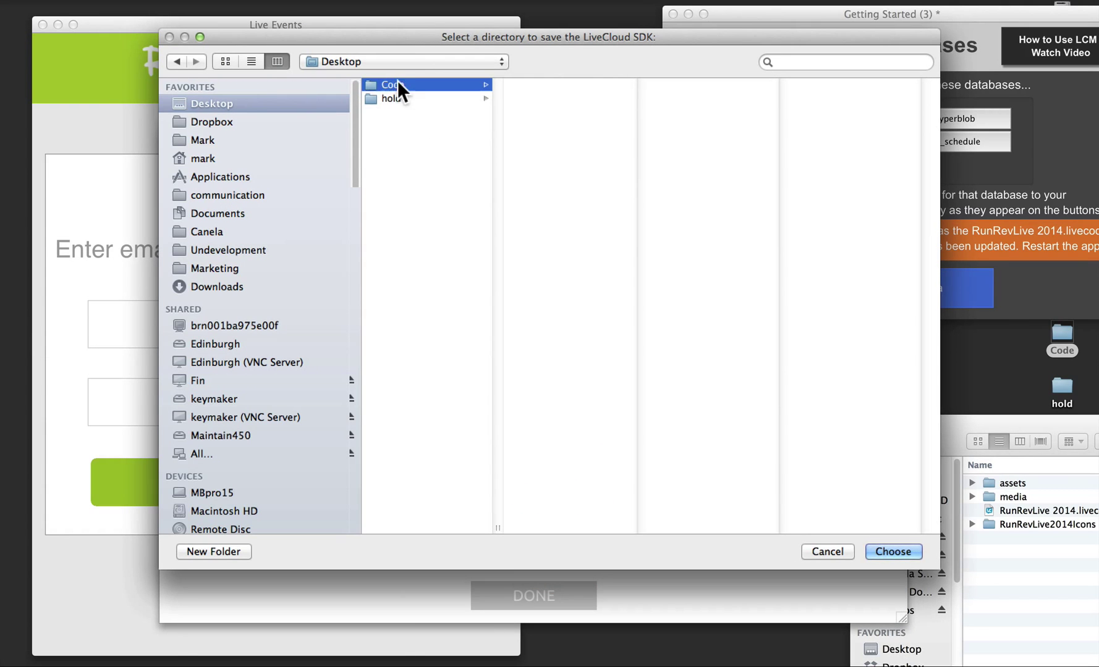
click(892, 551)
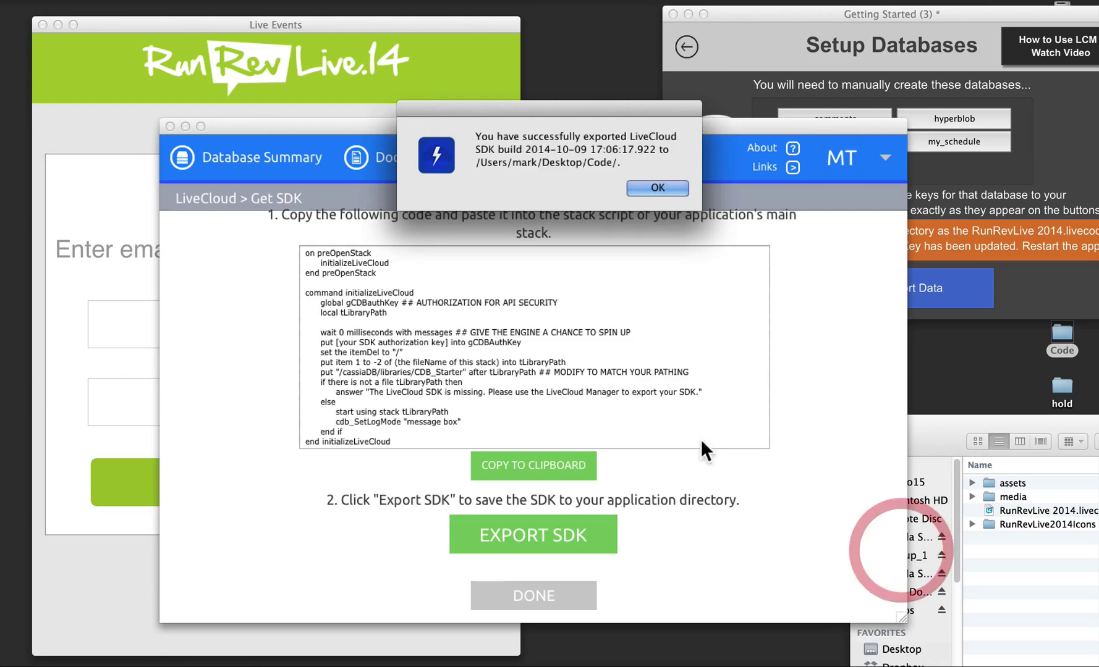
click(656, 188)
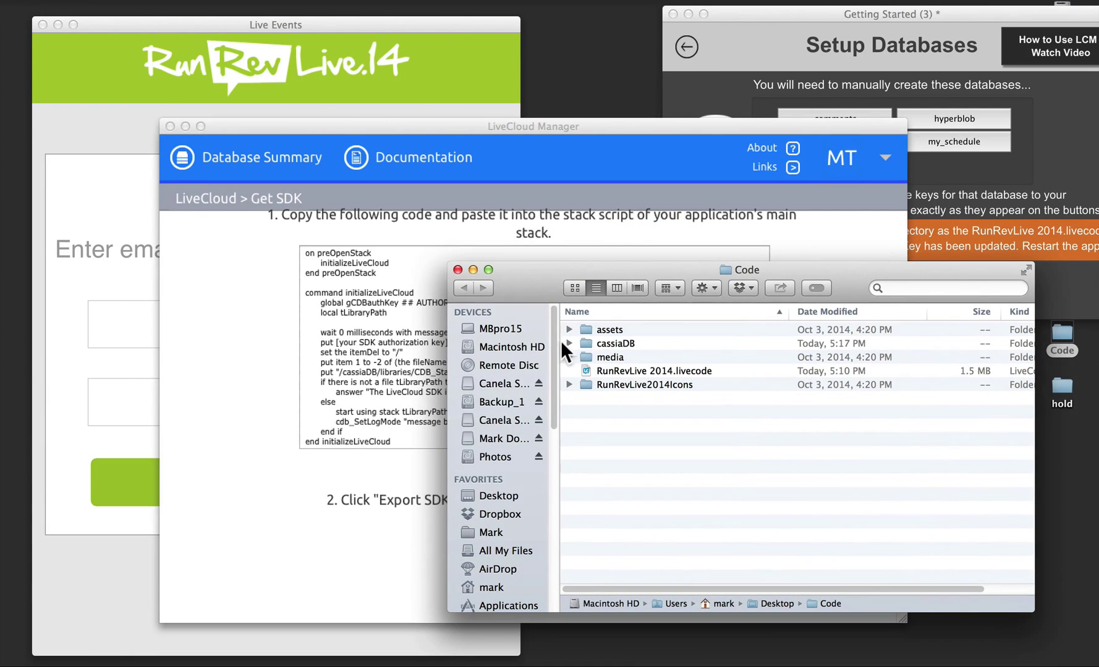
Step: Check the new cassiaDB/libraries folder in Finder
click(569, 342)
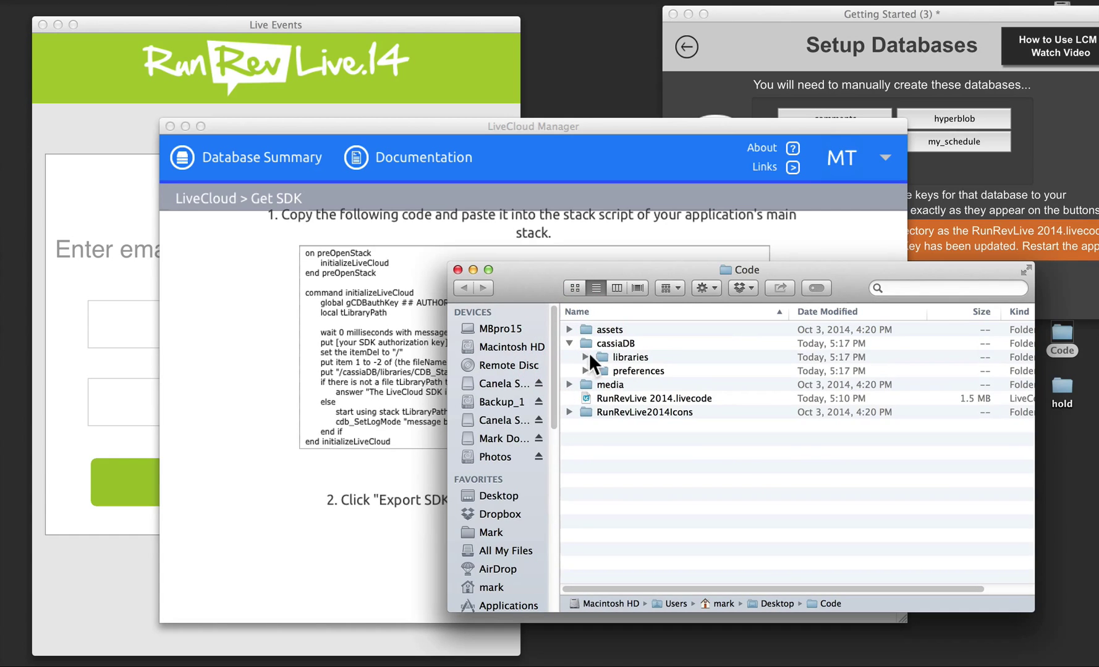
click(587, 365)
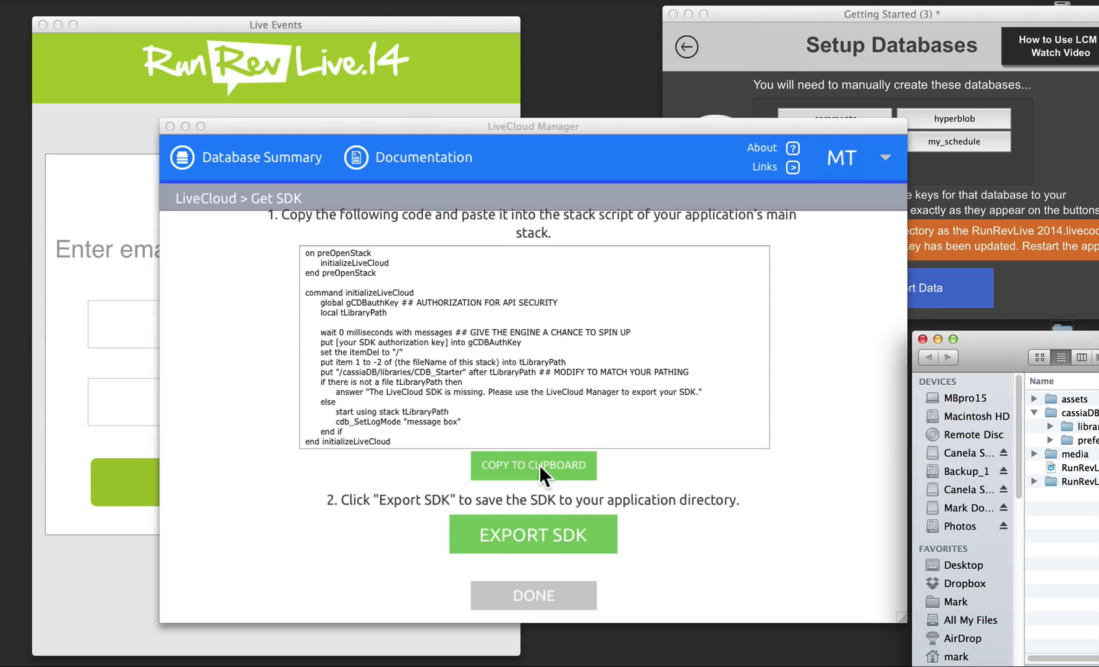
Step: Copy the starter code and add the initializeLiveCloud call in preOpenStack
click(533, 466)
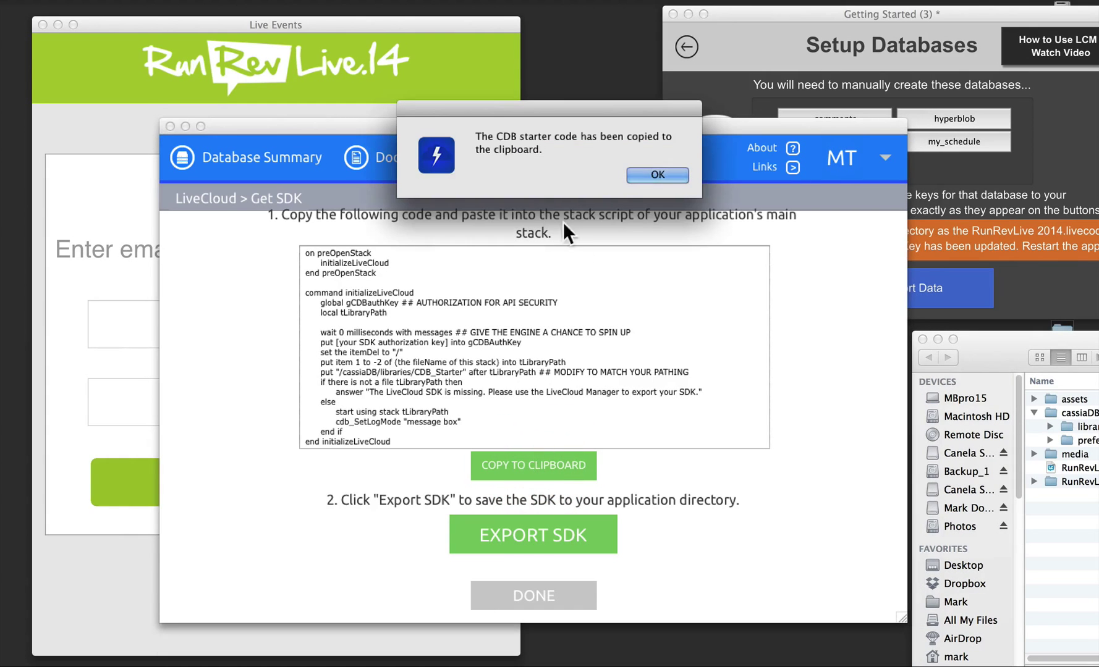
click(657, 176)
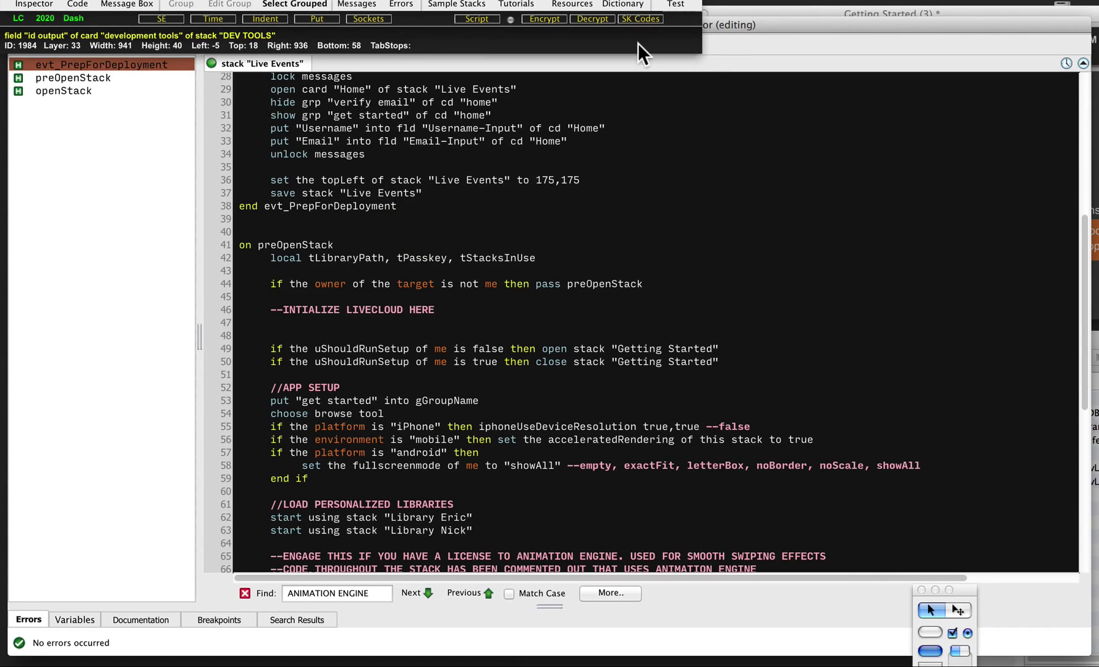
click(420, 206)
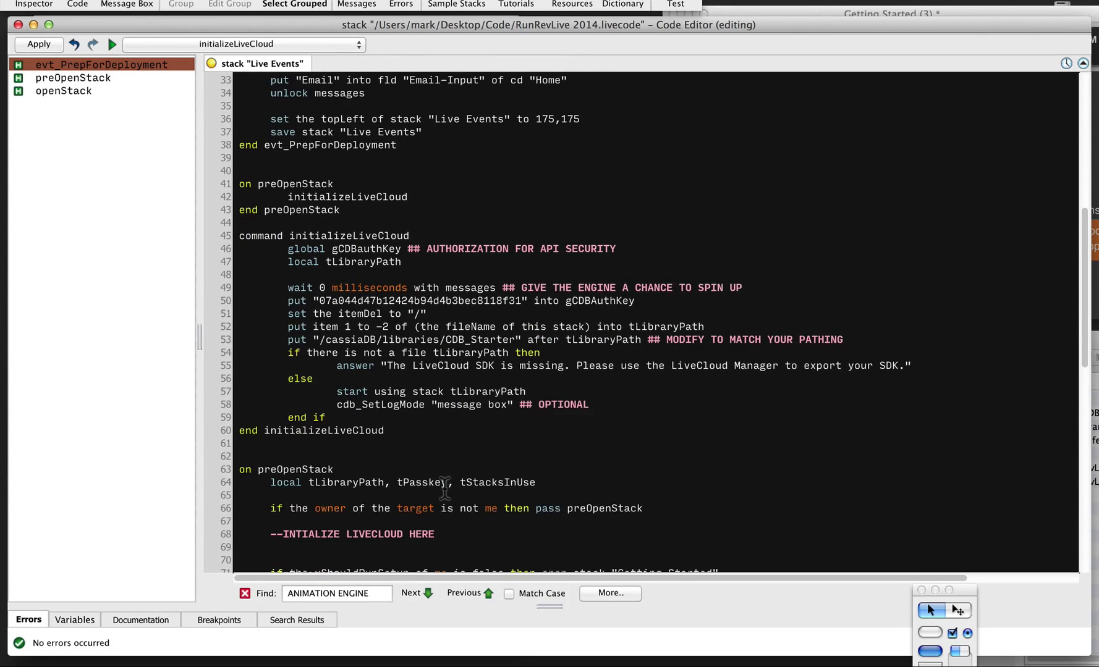
scroll(down, 3)
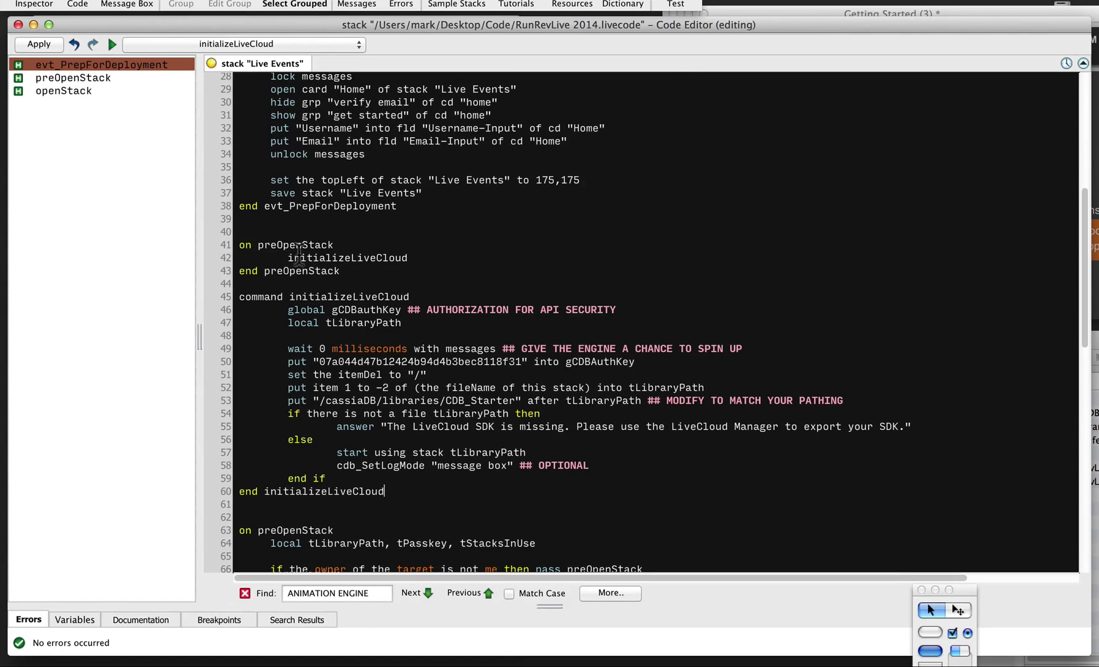
double_click(347, 258)
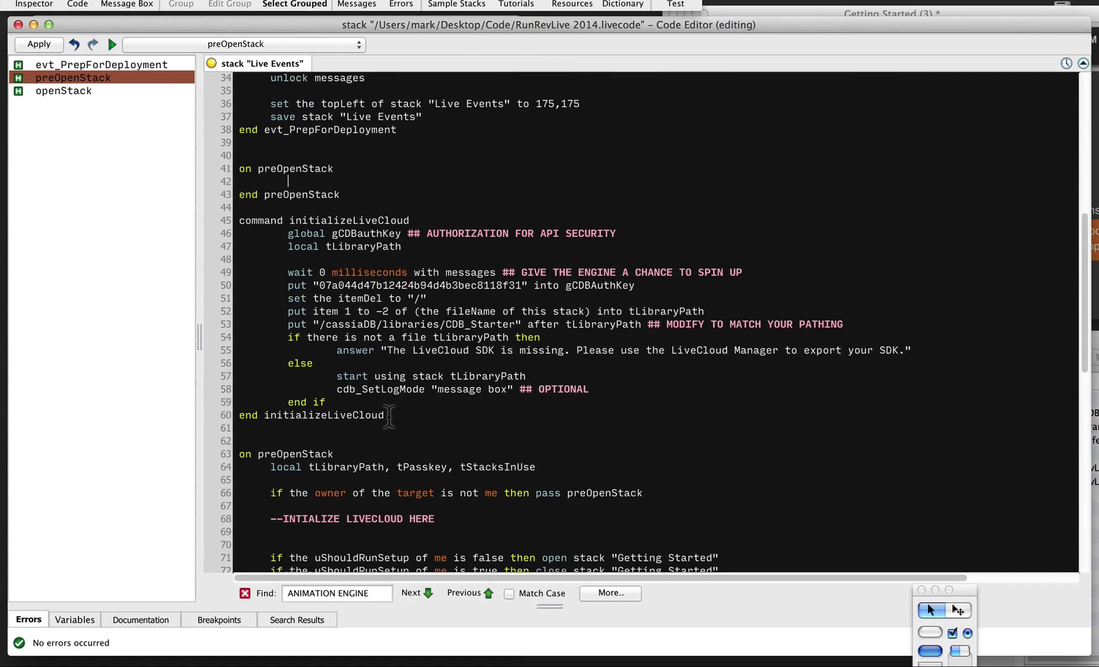
text(initializeLiveCloud)
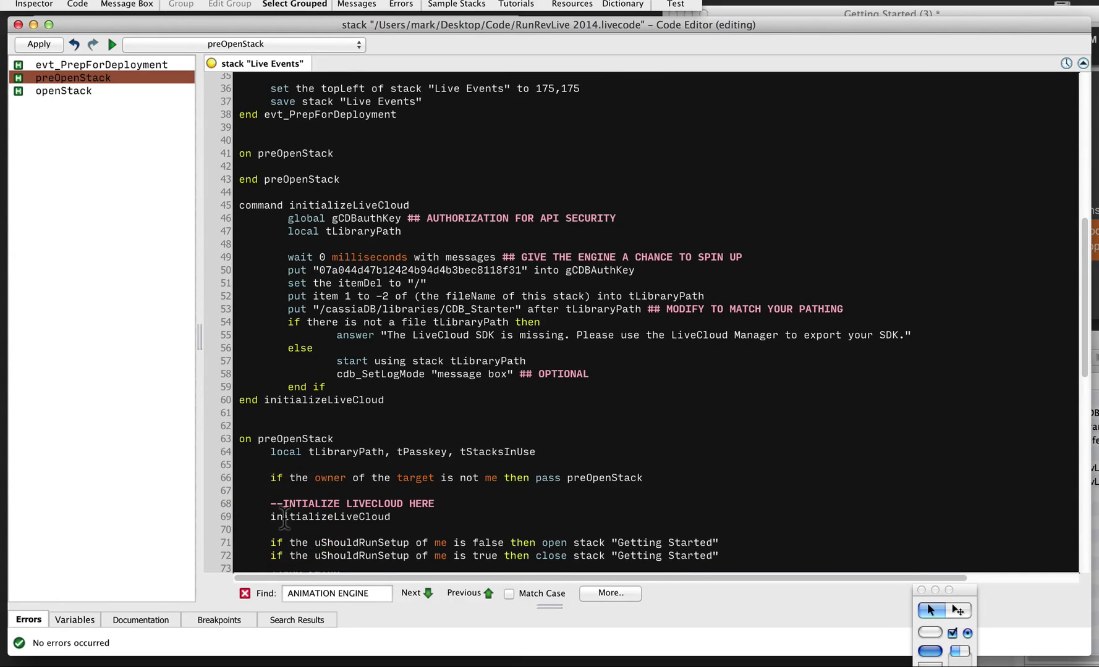
click(252, 166)
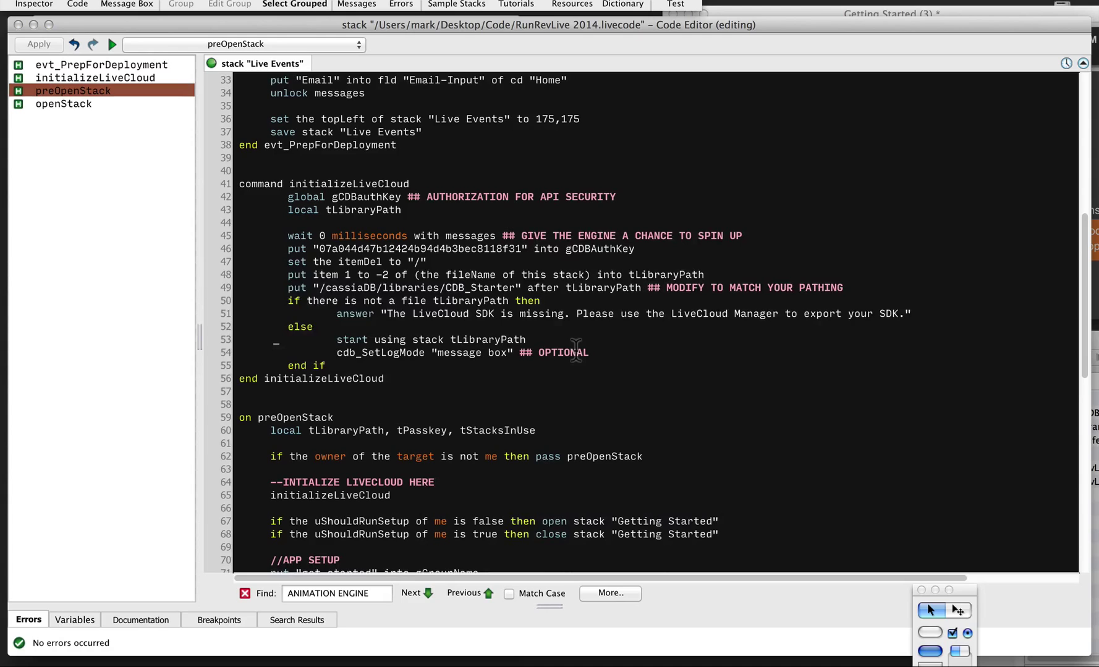
Step: Paste the initializeLiveCloud starter code with its auth key into the stack script
double_click(329, 494)
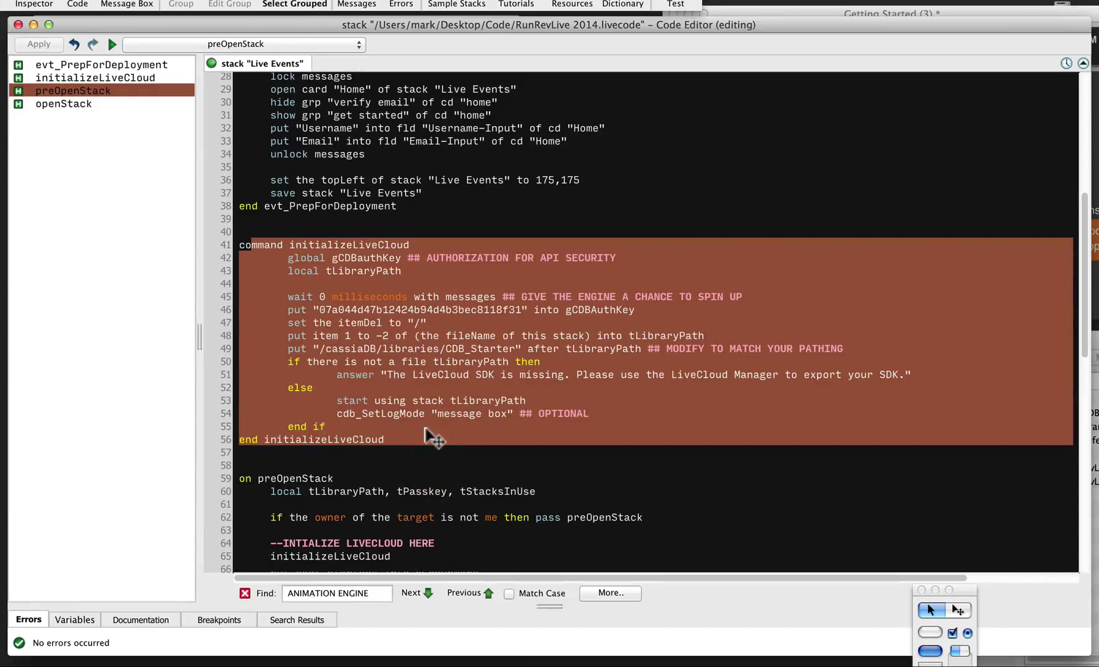
click(393, 452)
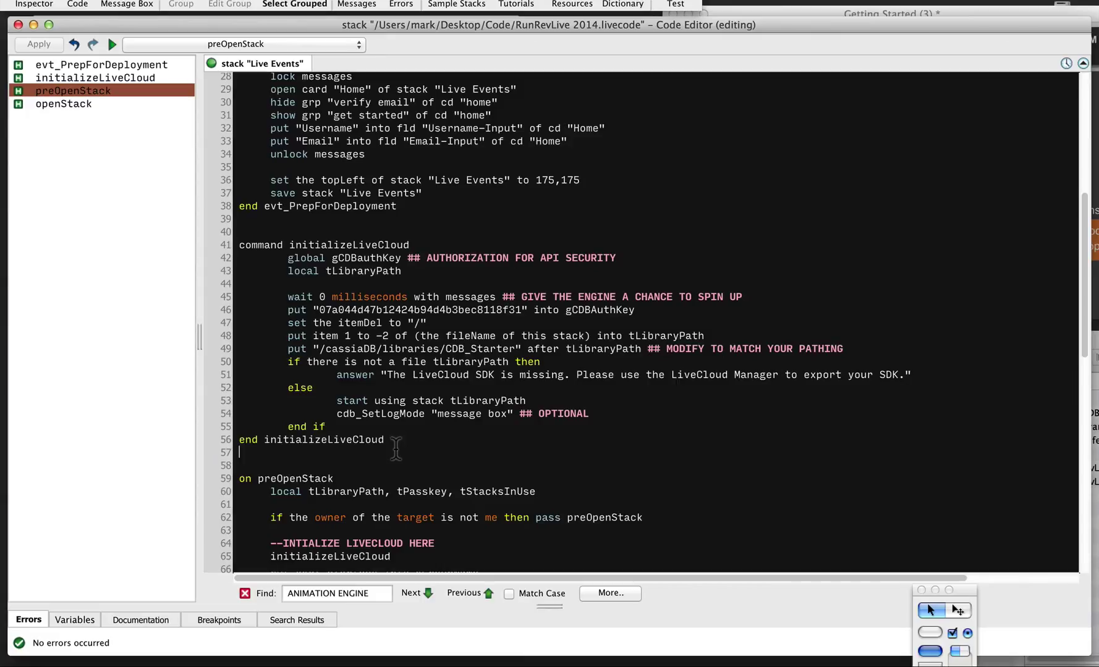
mouse_move(439, 508)
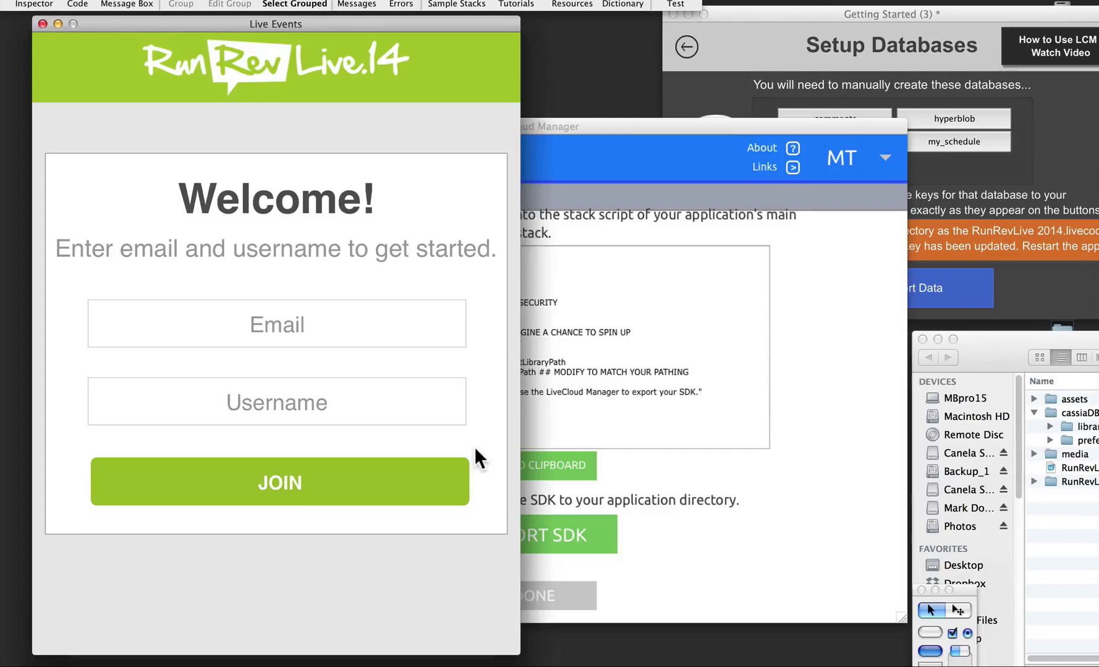
mouse_move(508, 234)
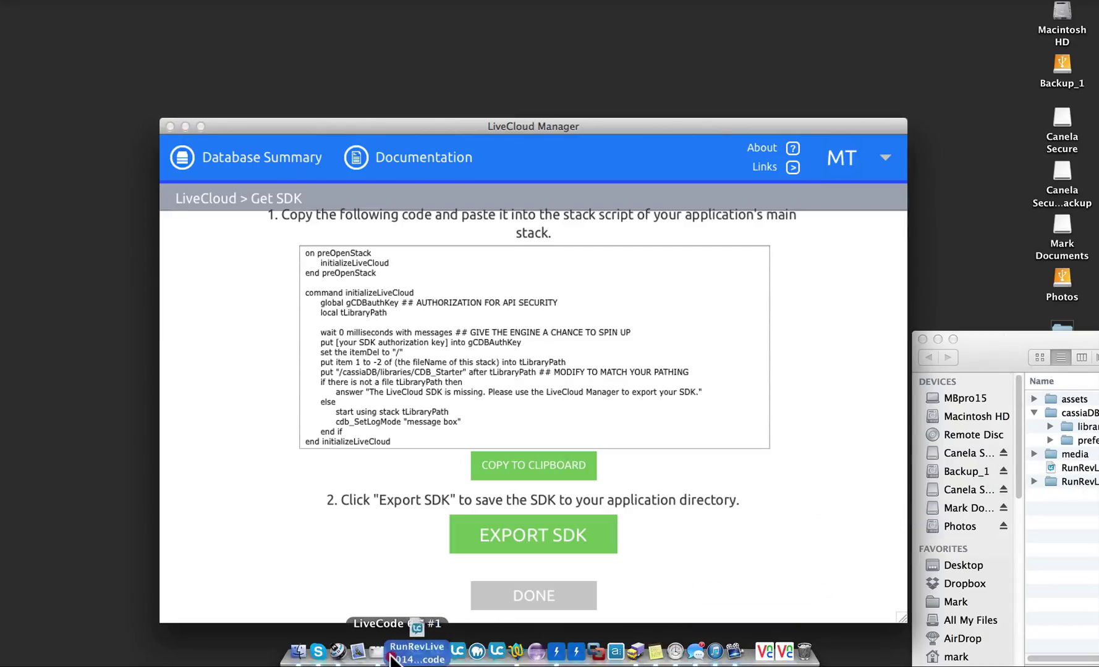
Step: Reopen the RunRevLive 2014 stack from the Dock
click(416, 653)
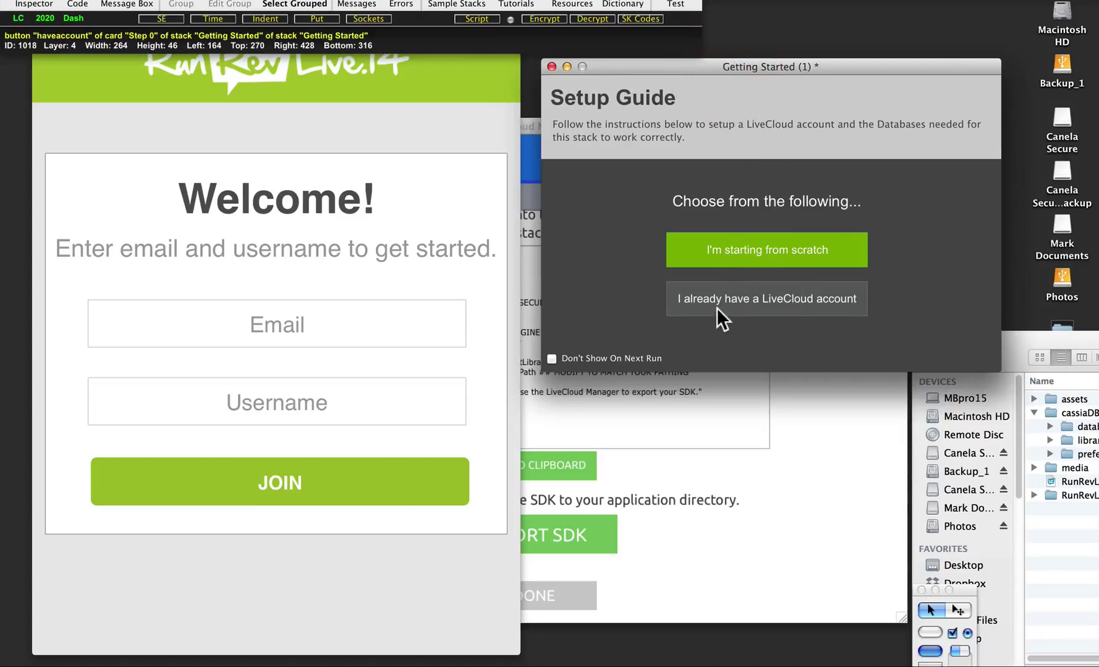
mouse_move(746, 288)
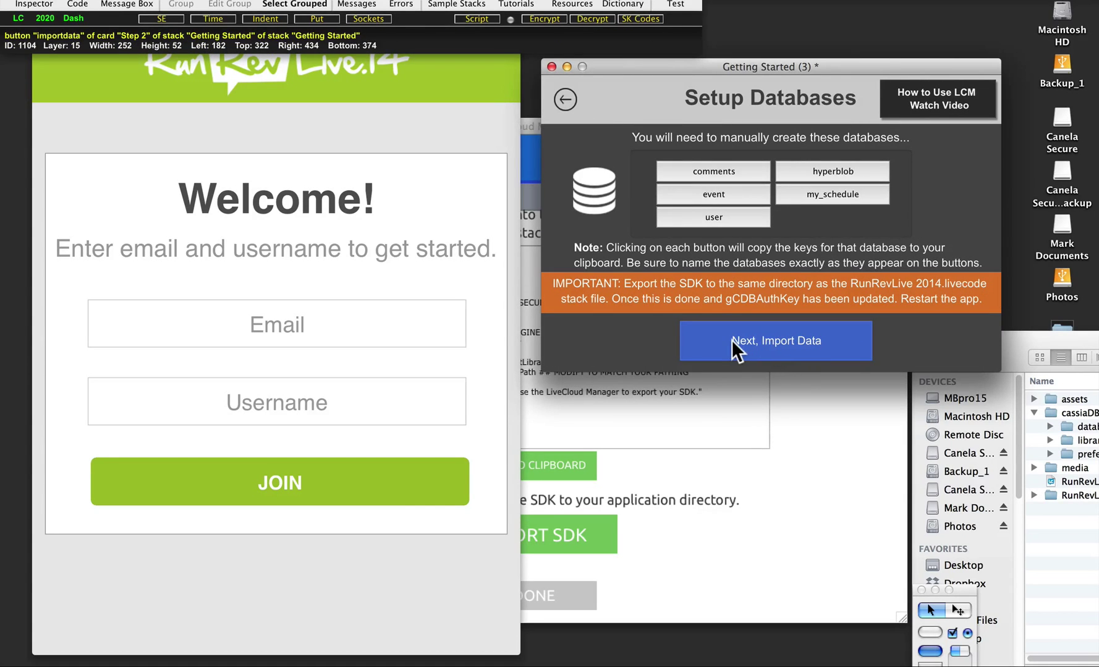
Step: Import the one sample record into the Schedule database and acknowledge the confirmation
click(774, 341)
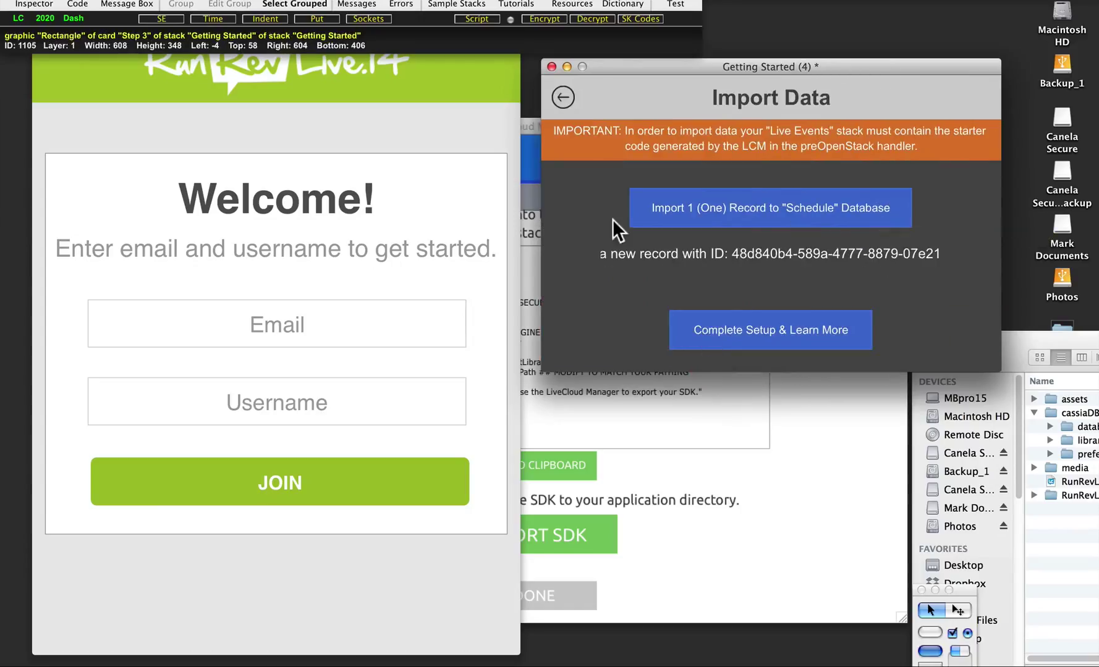
mouse_move(756, 207)
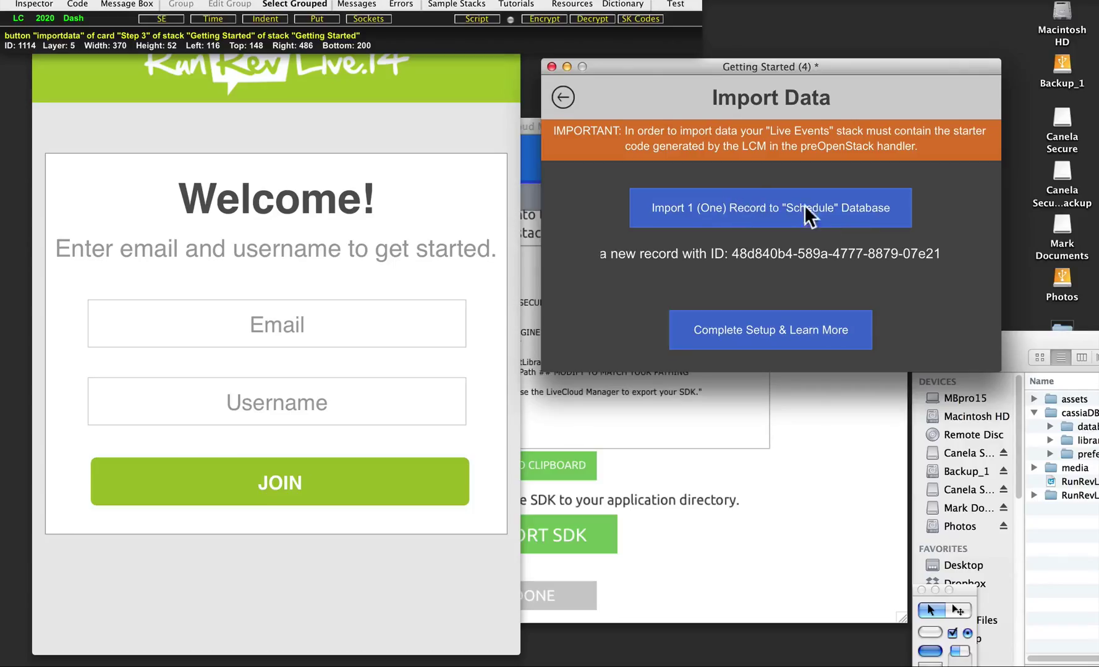
click(769, 208)
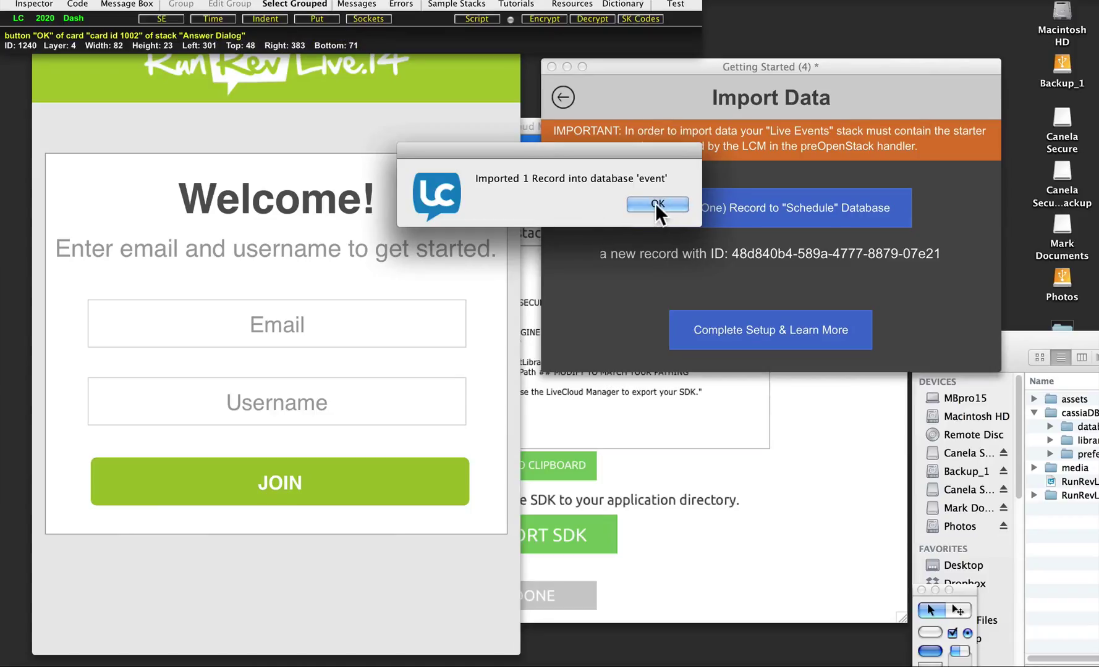
click(656, 204)
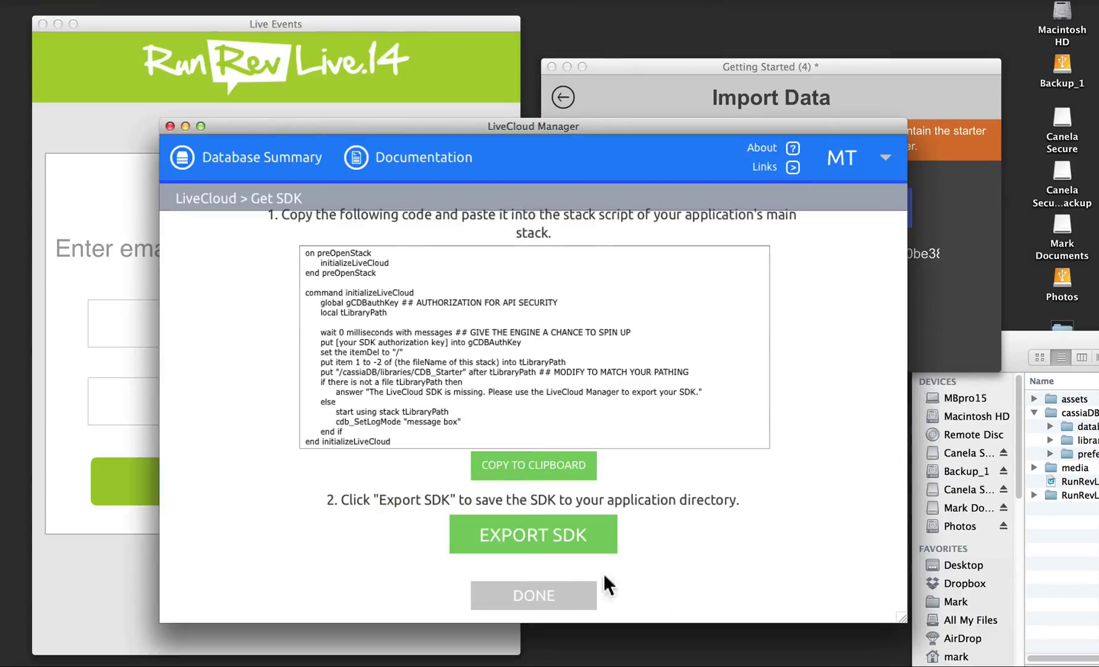
Step: Refresh the Database Summary, view the Keynote record in event, and return to its record list
click(261, 157)
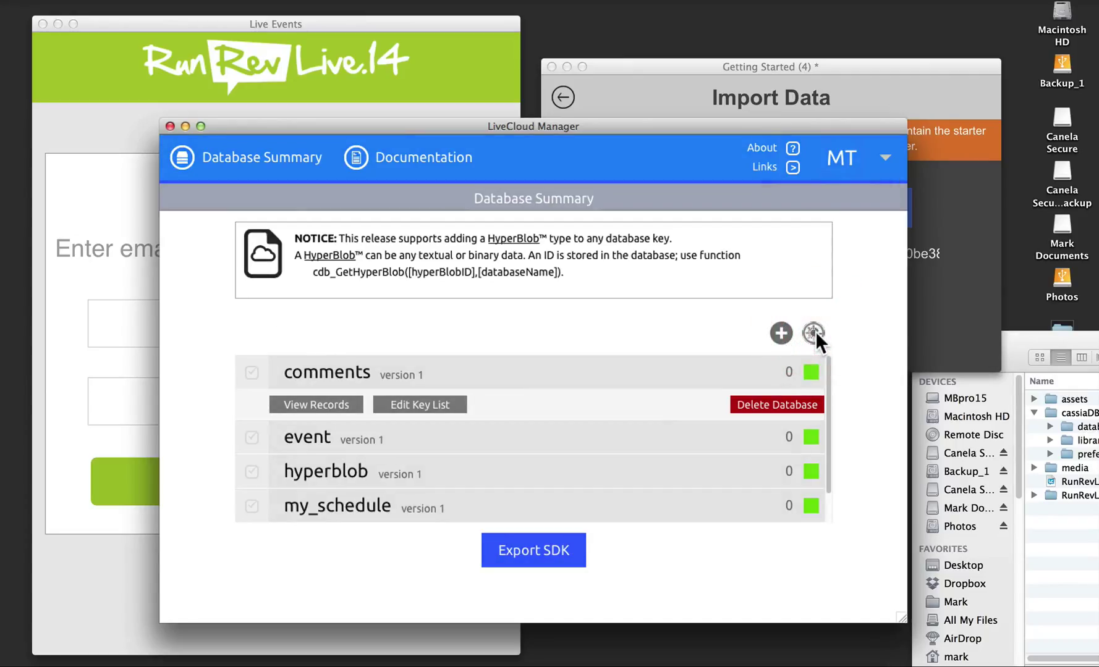
click(815, 334)
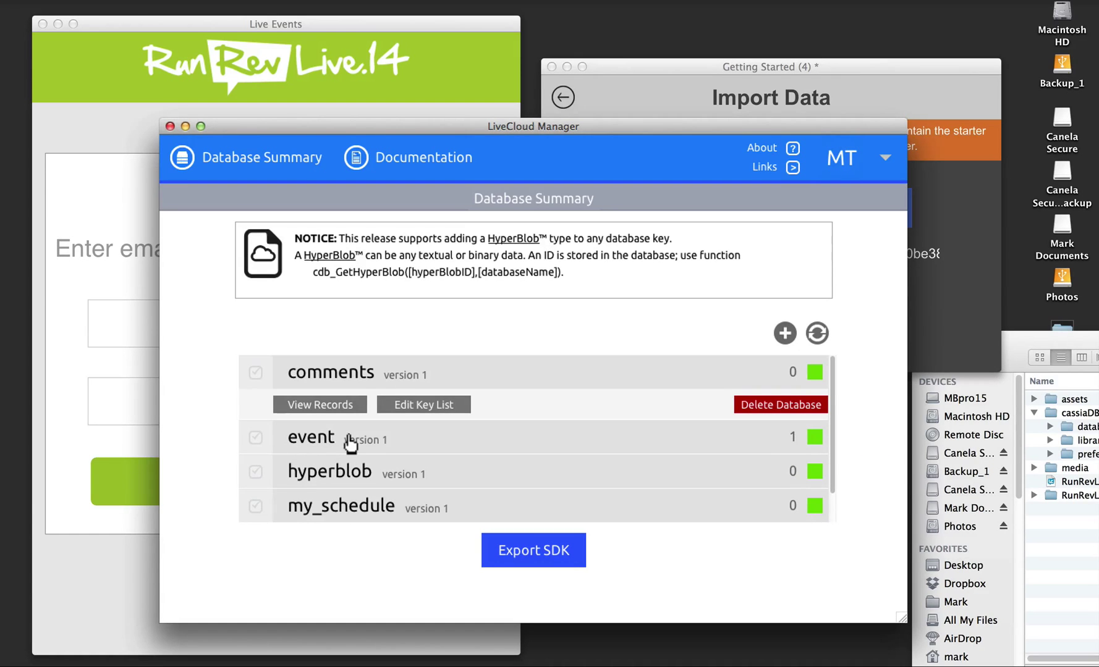
click(319, 404)
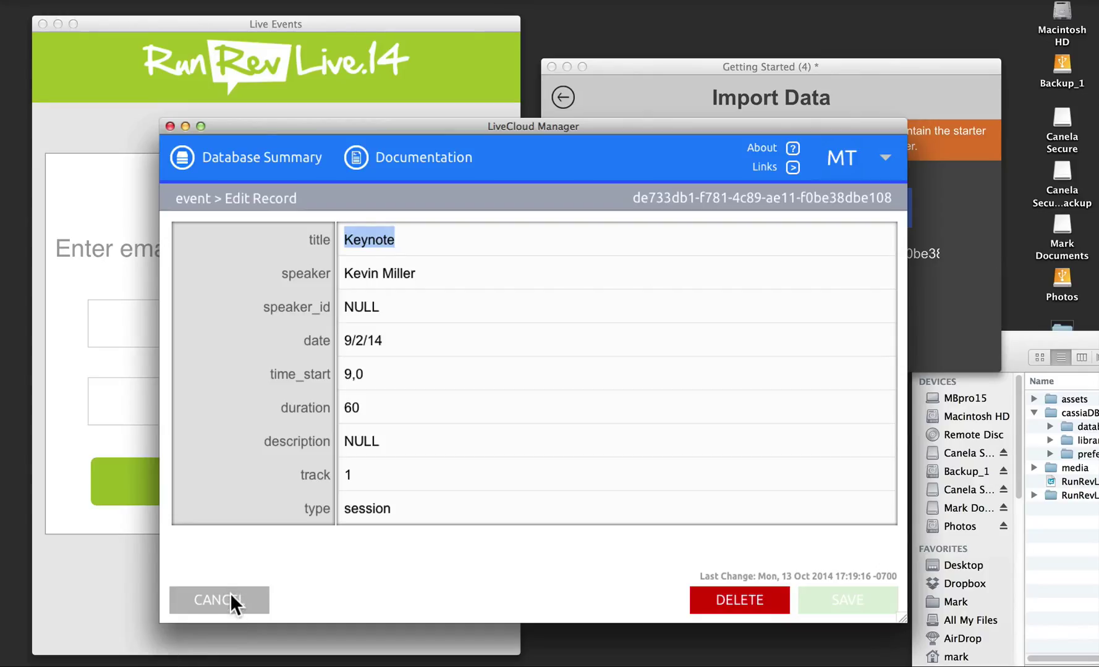
click(218, 601)
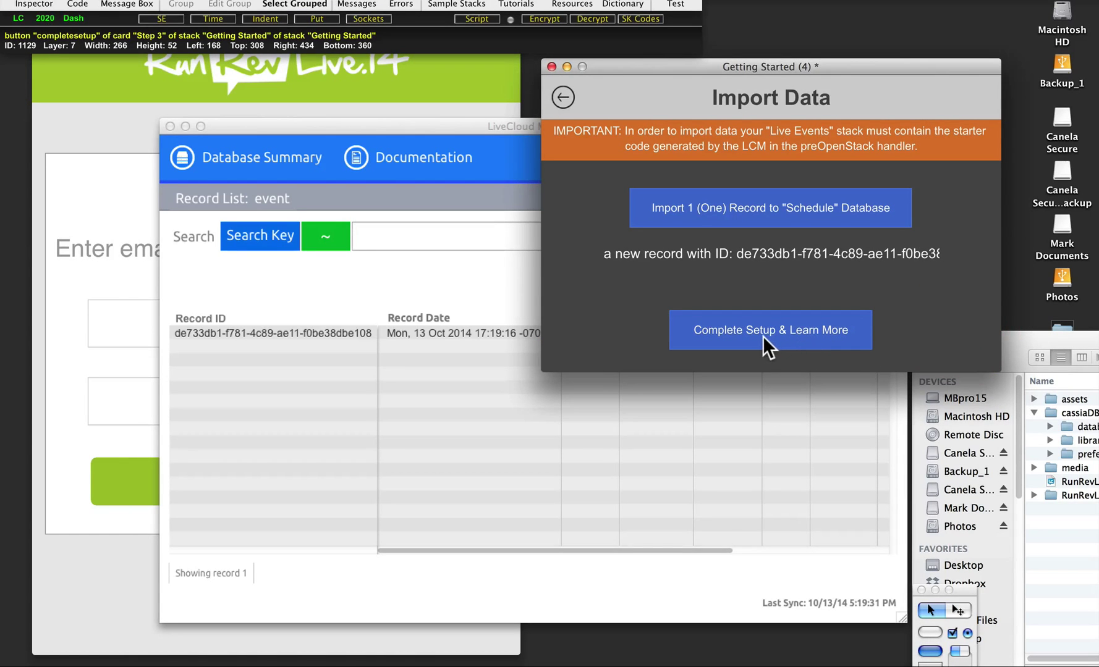
mouse_move(767, 344)
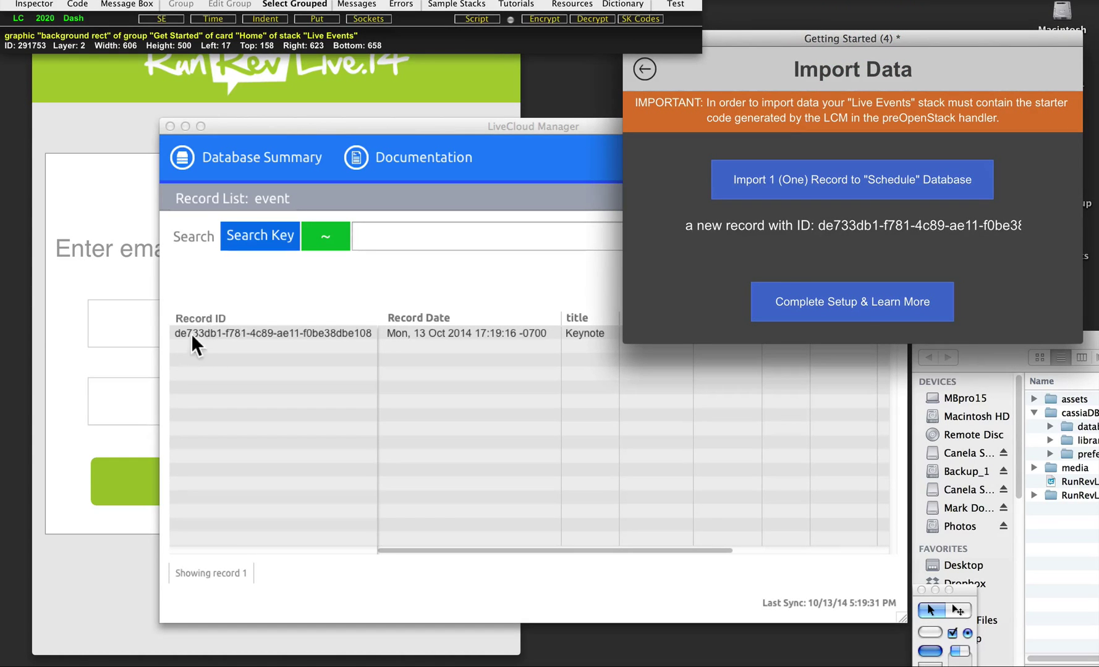
mouse_move(188, 348)
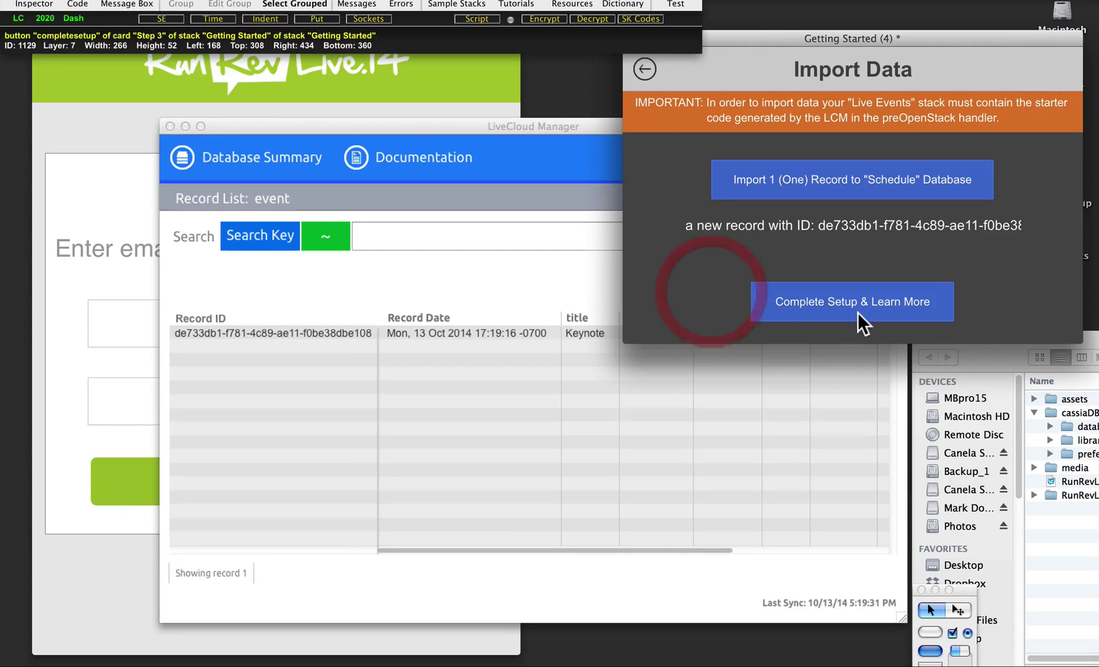
Step: Complete the setup, open Code Explorer and jump to the cdb_BasicLocalQuery sample code
click(852, 301)
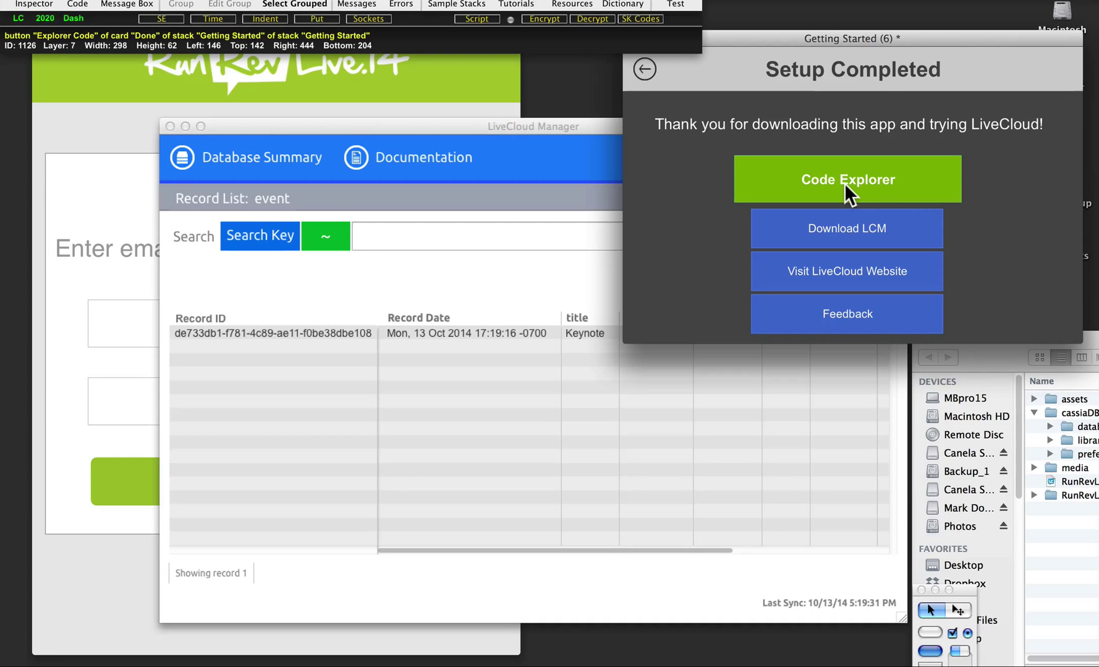
click(845, 180)
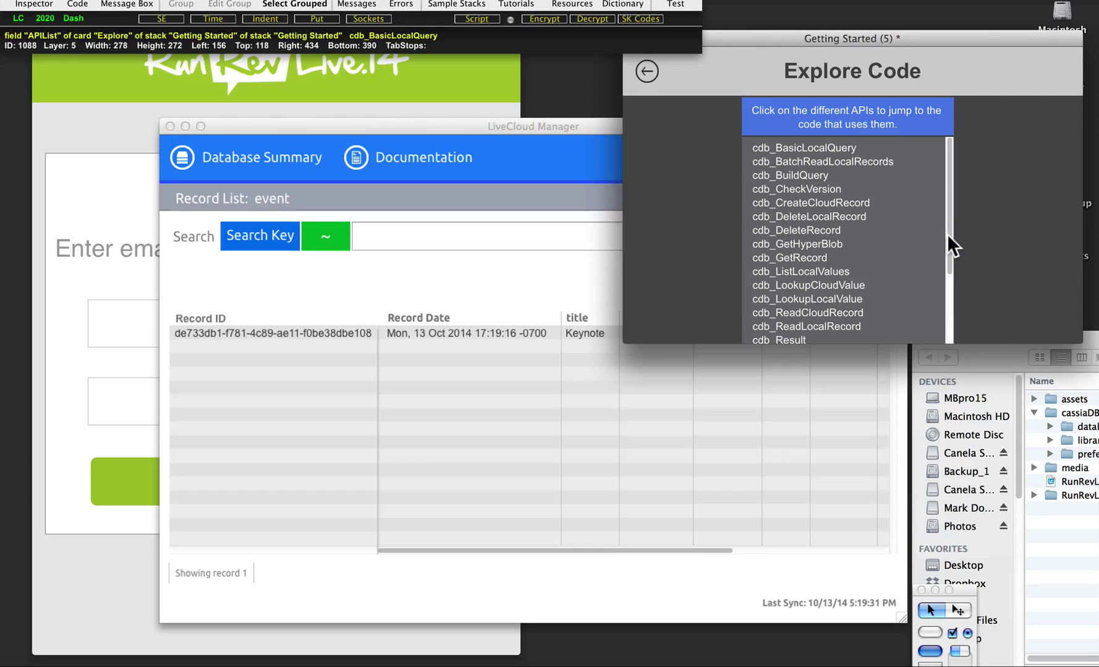
scroll(down, 3)
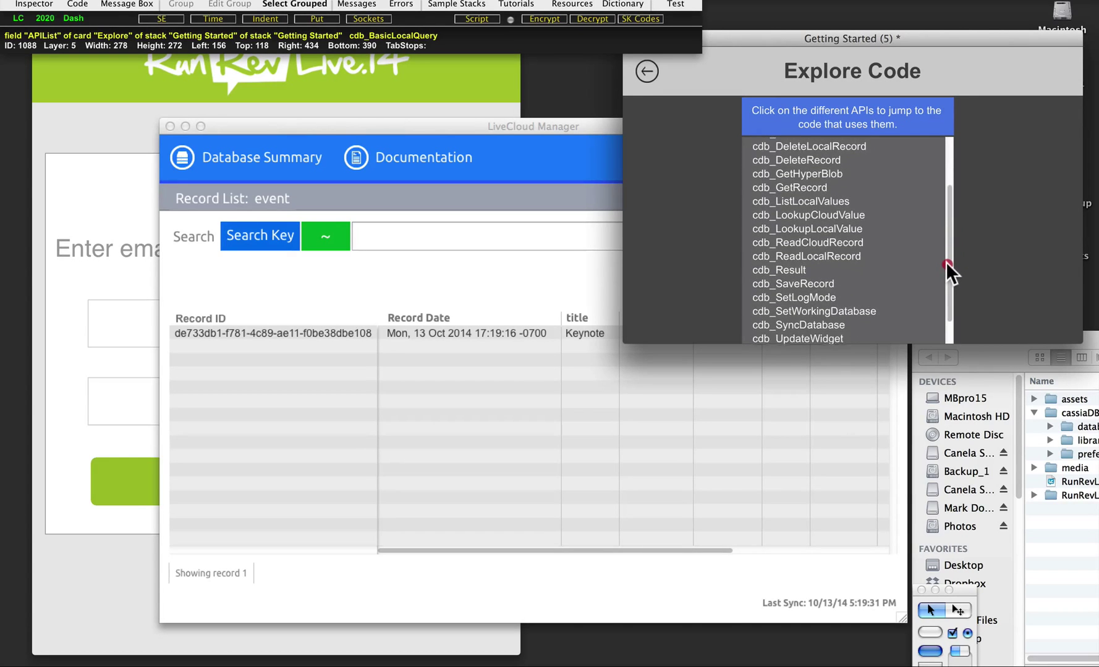
scroll(up, 3)
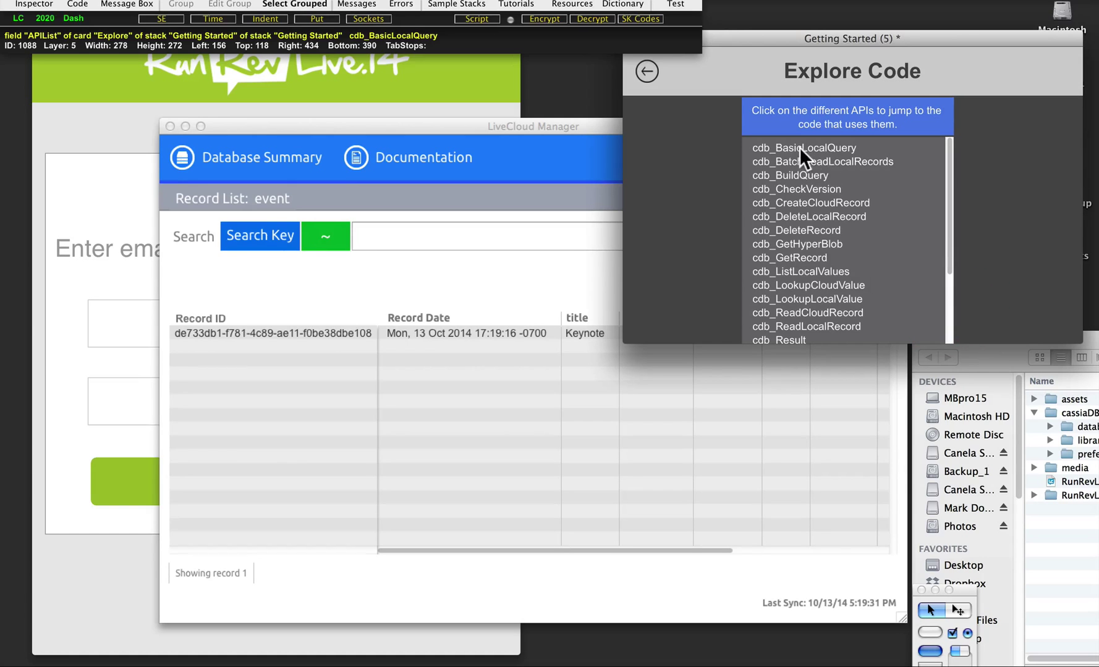
click(803, 148)
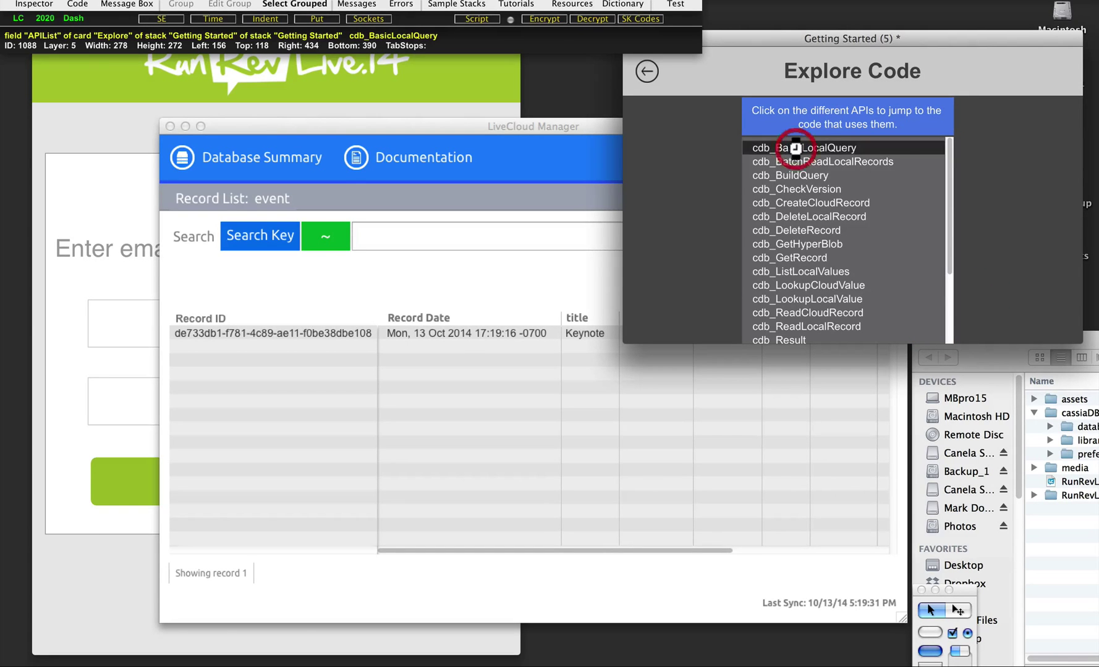
click(813, 147)
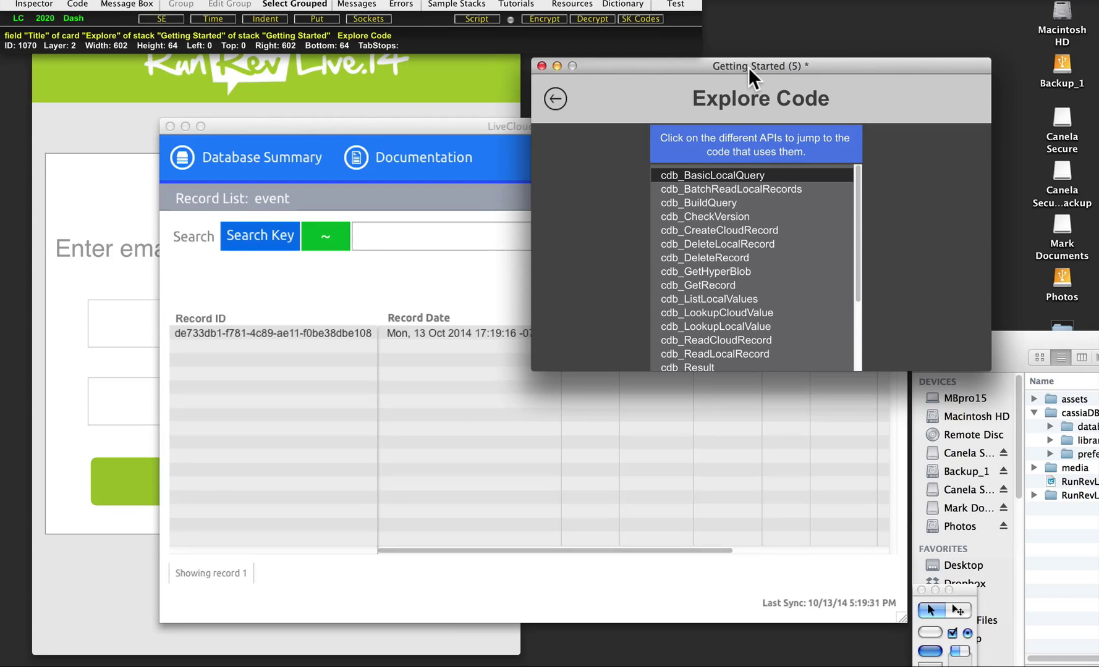
mouse_move(701, 72)
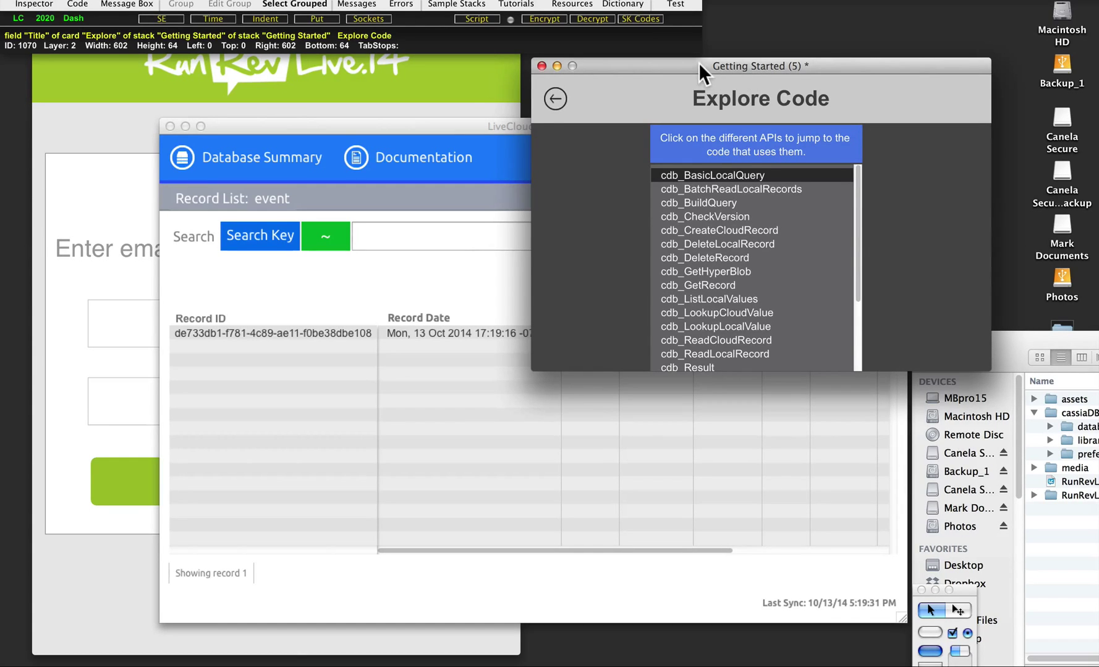